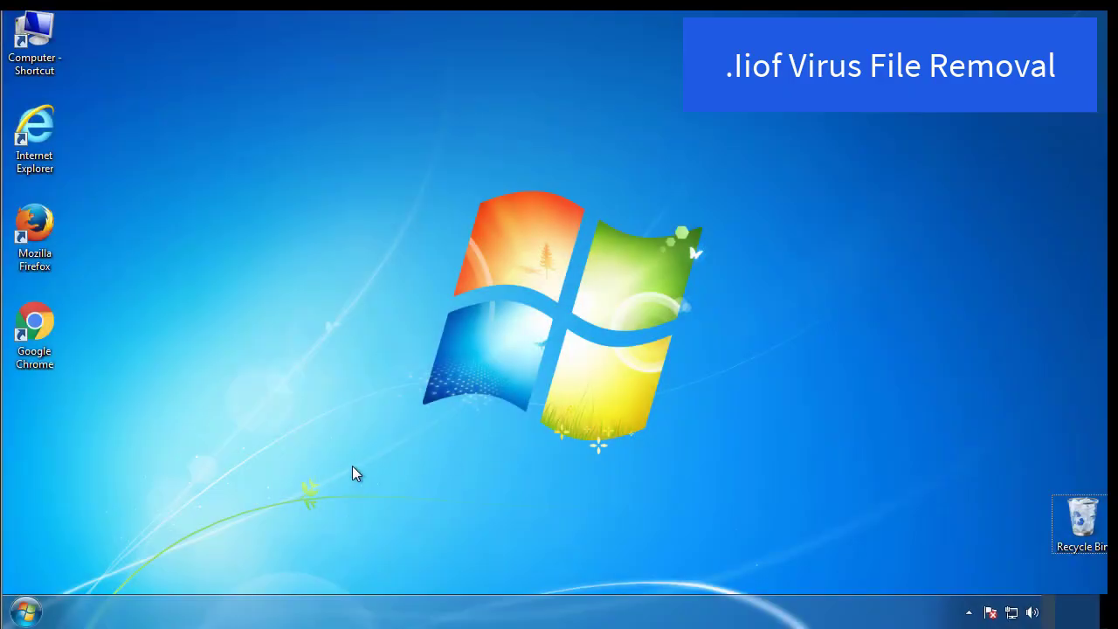
Launch msconfig, enable Safe boot (Minimal) on the Boot tab, confirm and restart now.
{"action": "left_click", "coordinate": [25, 610]}
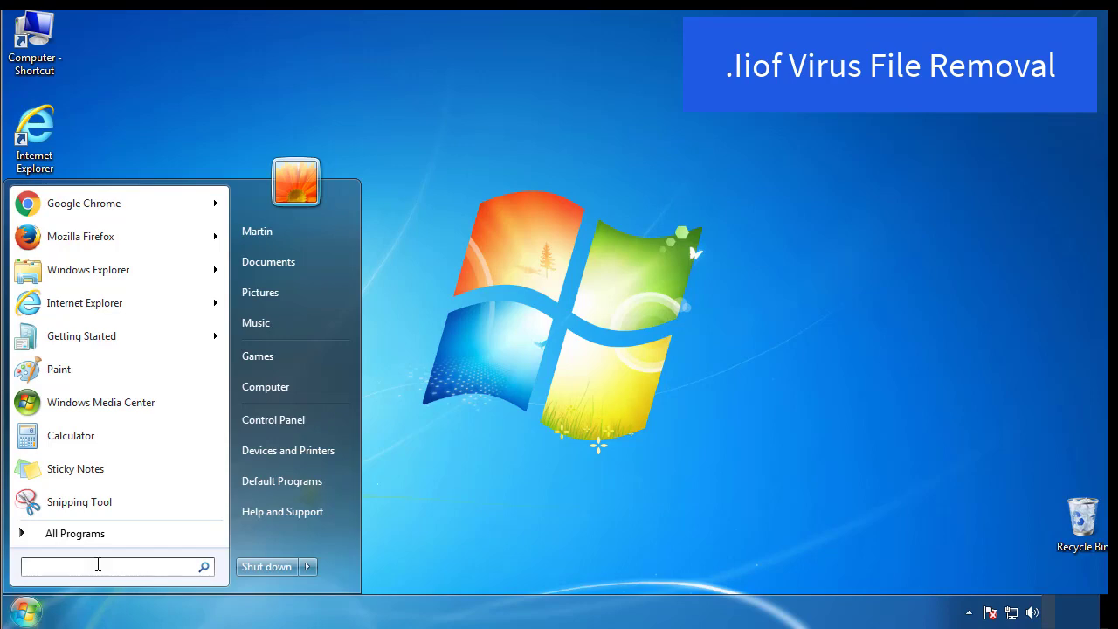
{"action": "type", "text": "mscon"}
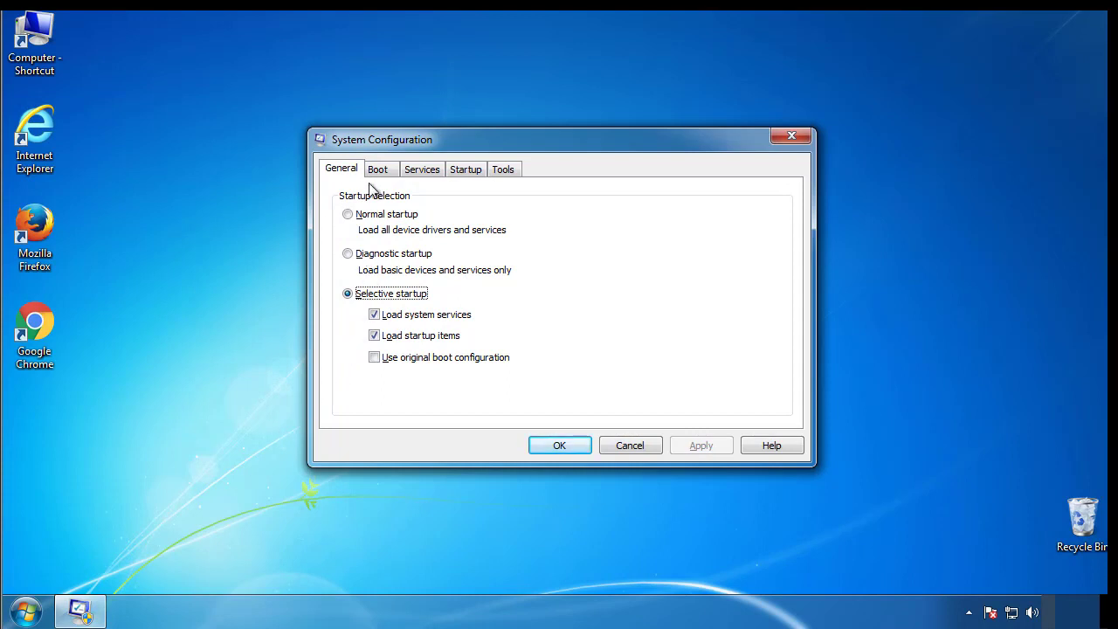
{"action": "left_click", "coordinate": [378, 167]}
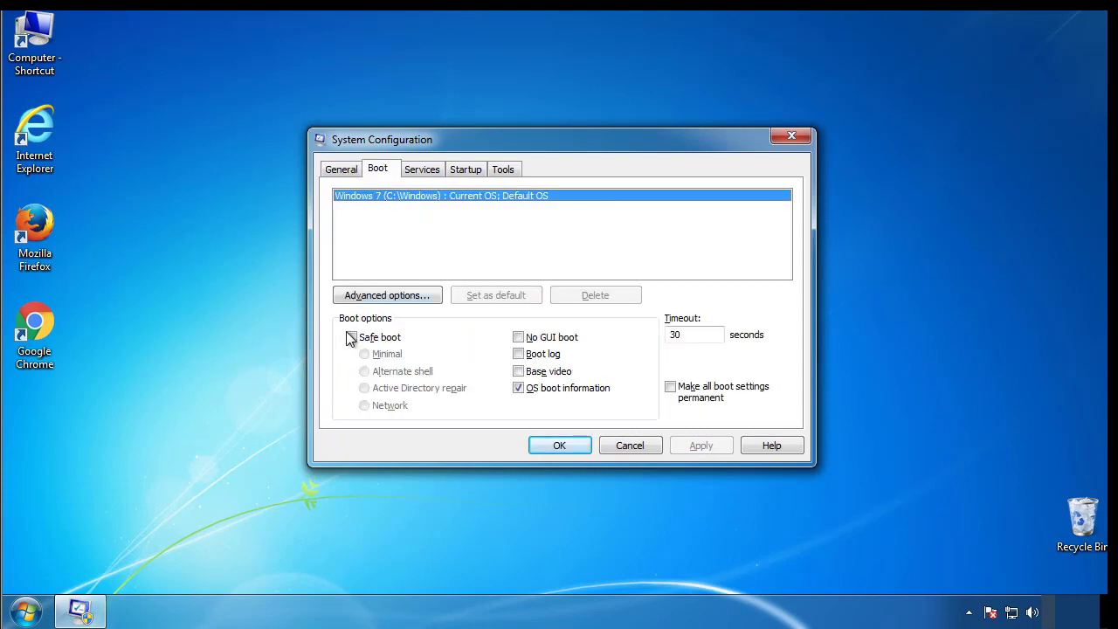
{"action": "left_click", "coordinate": [351, 337]}
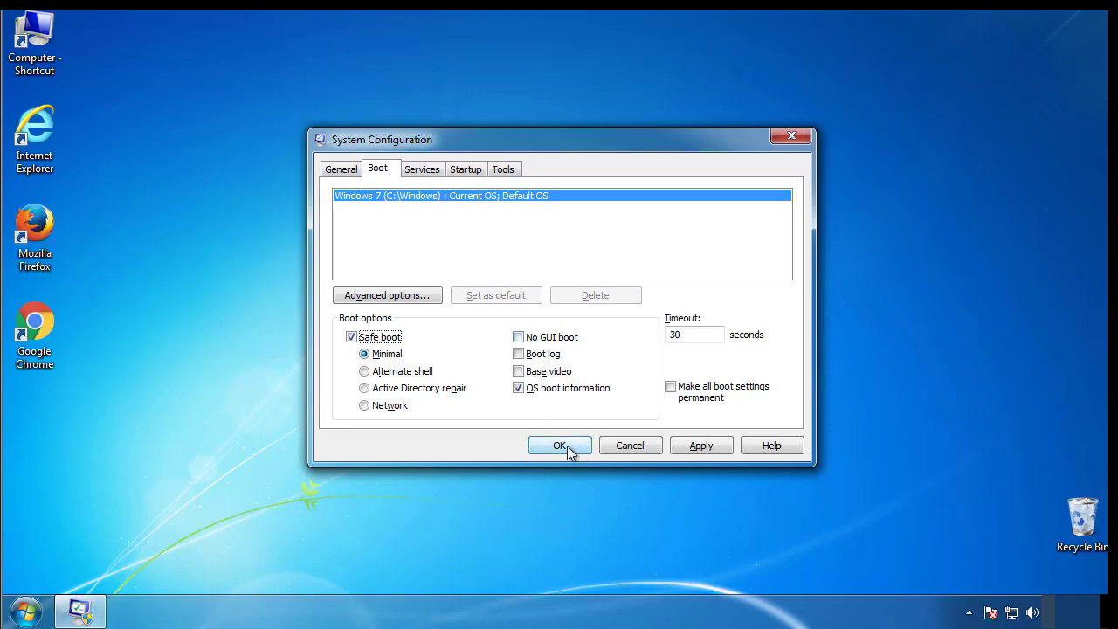
{"action": "left_click", "coordinate": [559, 446]}
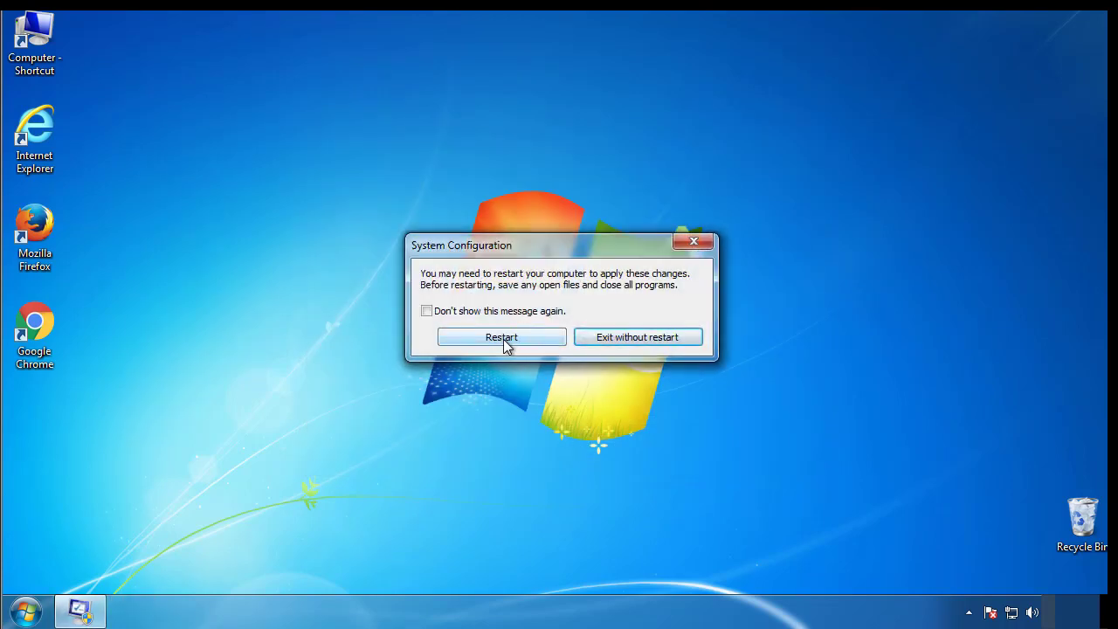
{"action": "left_click", "coordinate": [501, 337]}
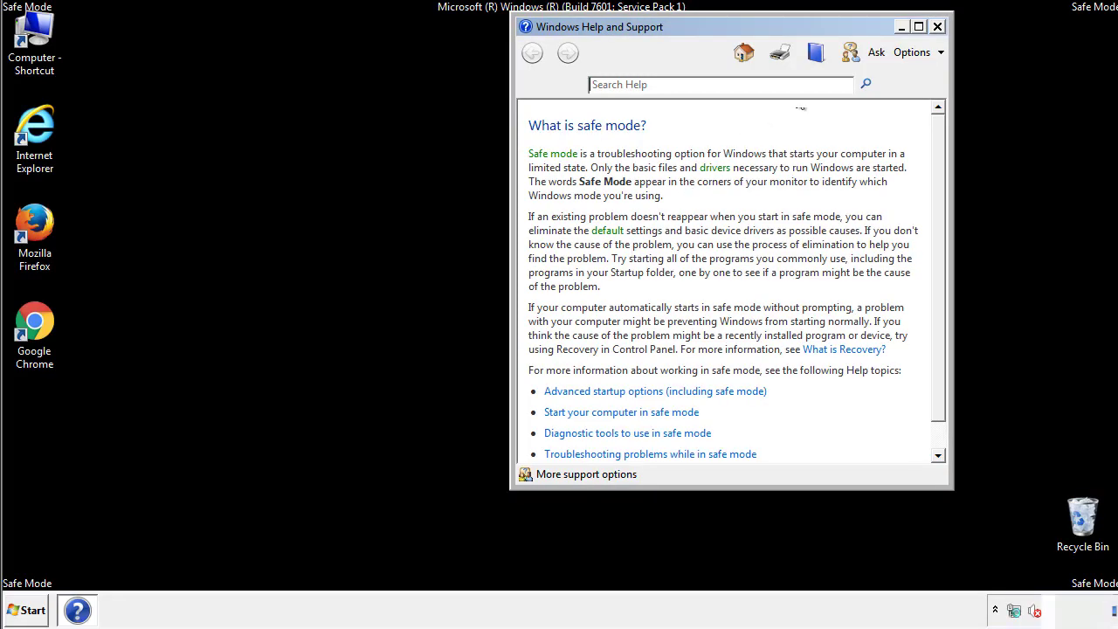
Close the Safe Mode help window, then set Folder Options to show hidden files, folders and drives.
{"action": "left_click", "coordinate": [937, 26]}
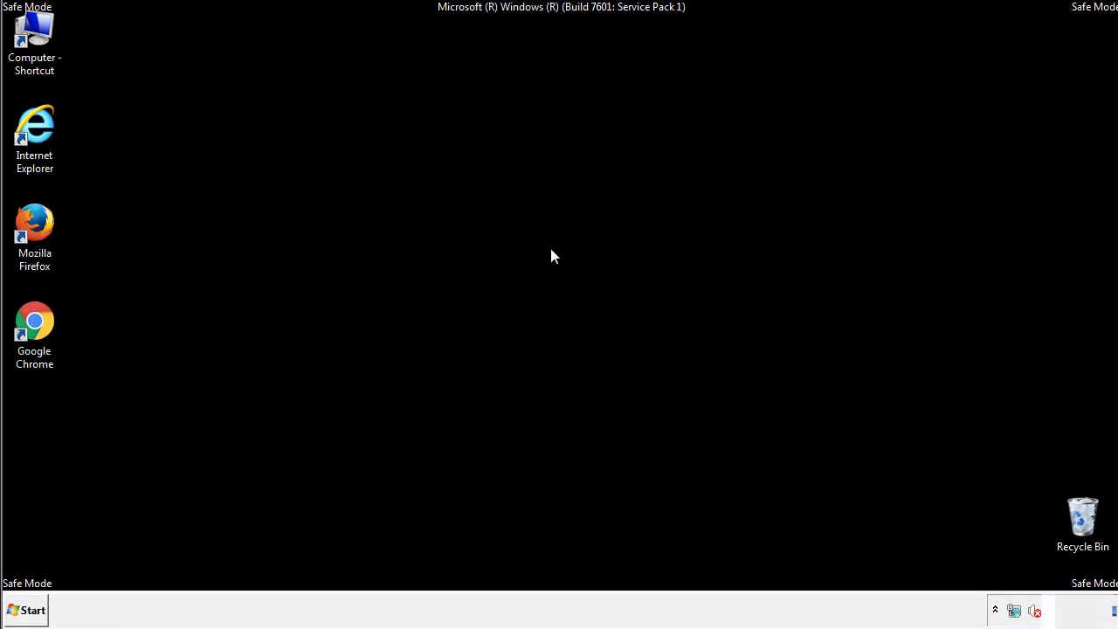
{"action": "left_click", "coordinate": [26, 609]}
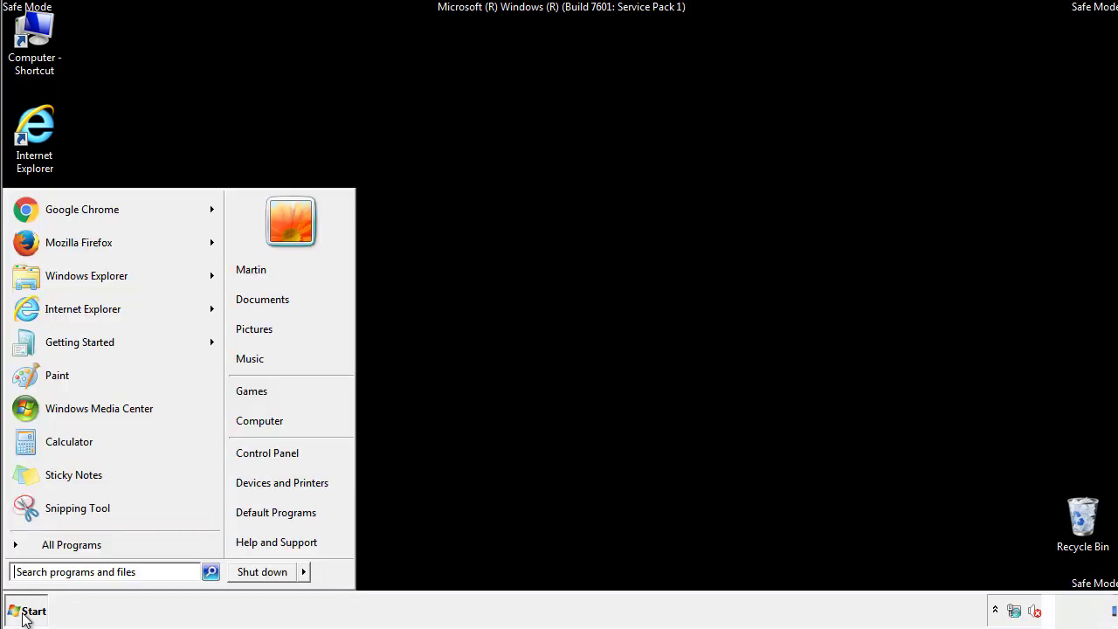
{"action": "left_click", "coordinate": [26, 611]}
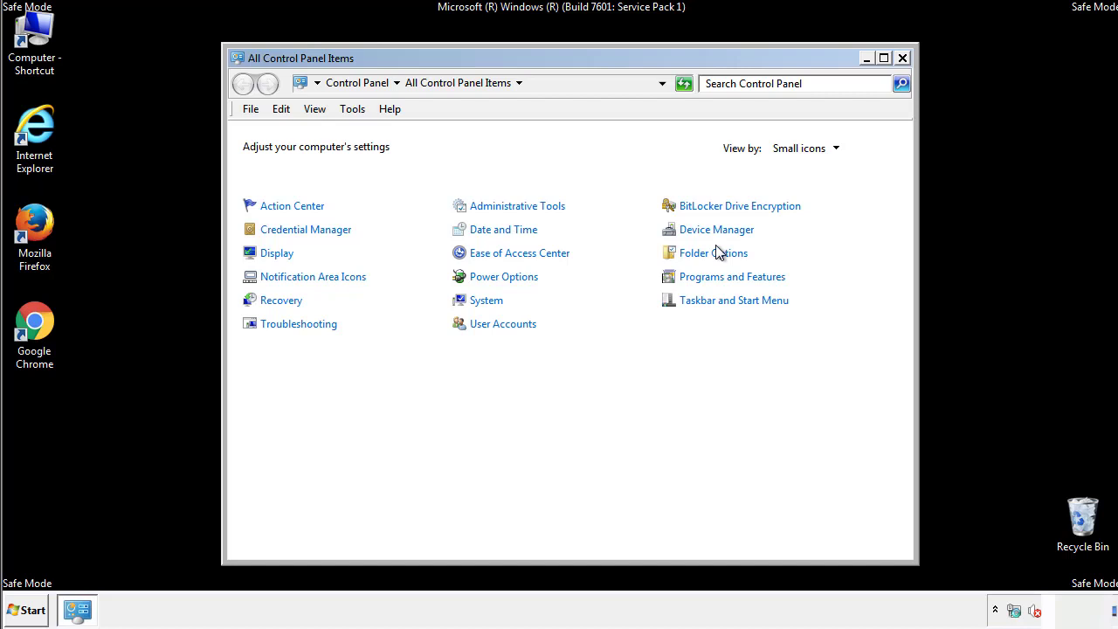
{"action": "left_click", "coordinate": [713, 251]}
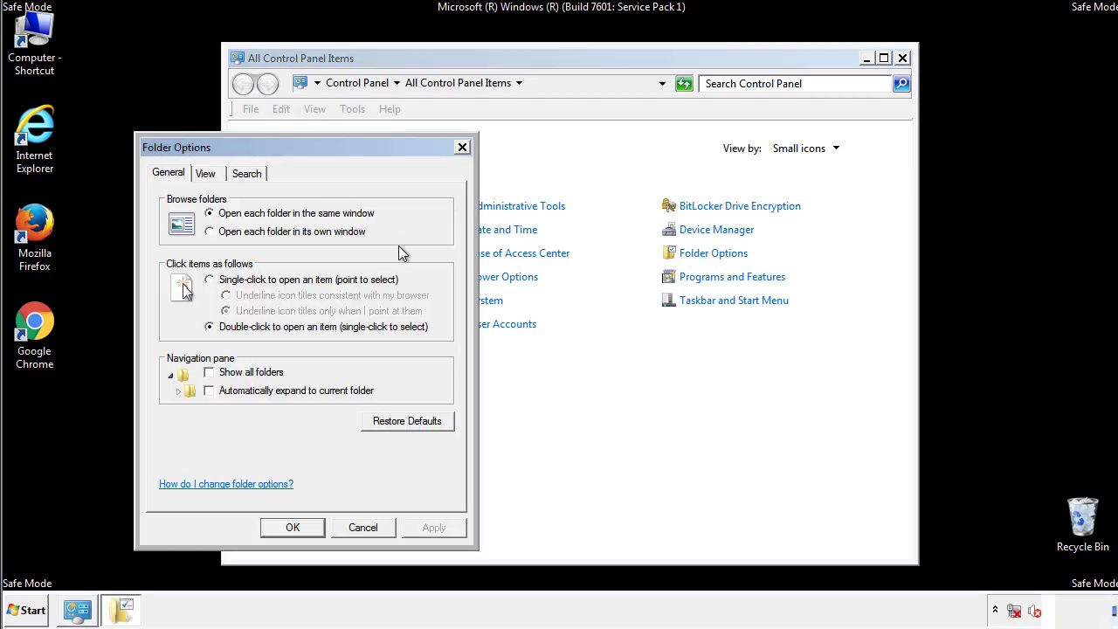
{"action": "left_click", "coordinate": [206, 173]}
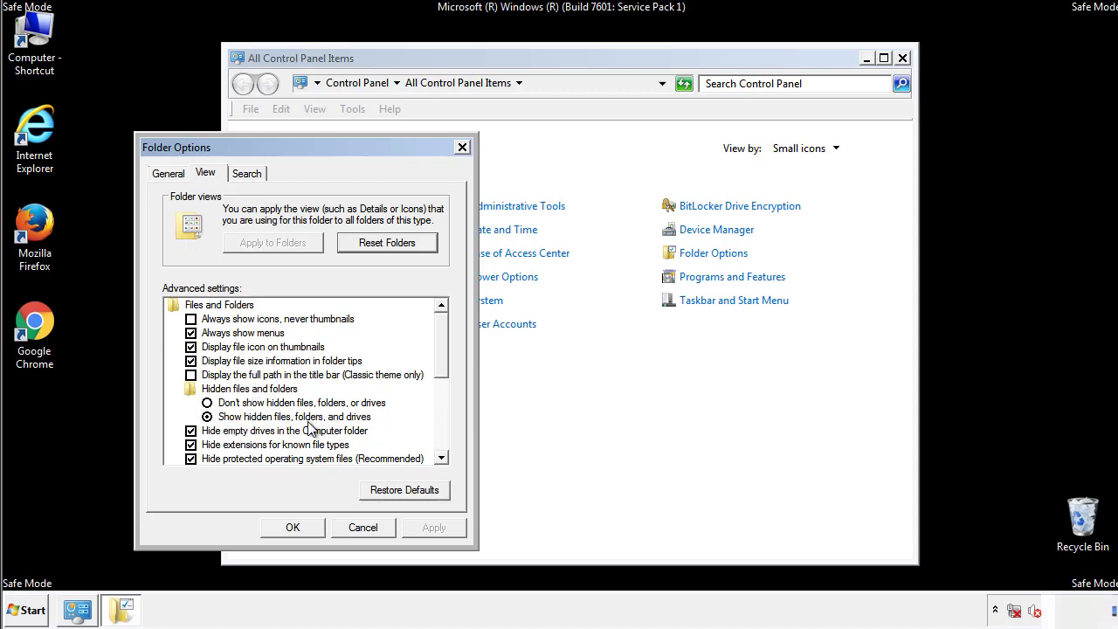
{"action": "left_click", "coordinate": [292, 528]}
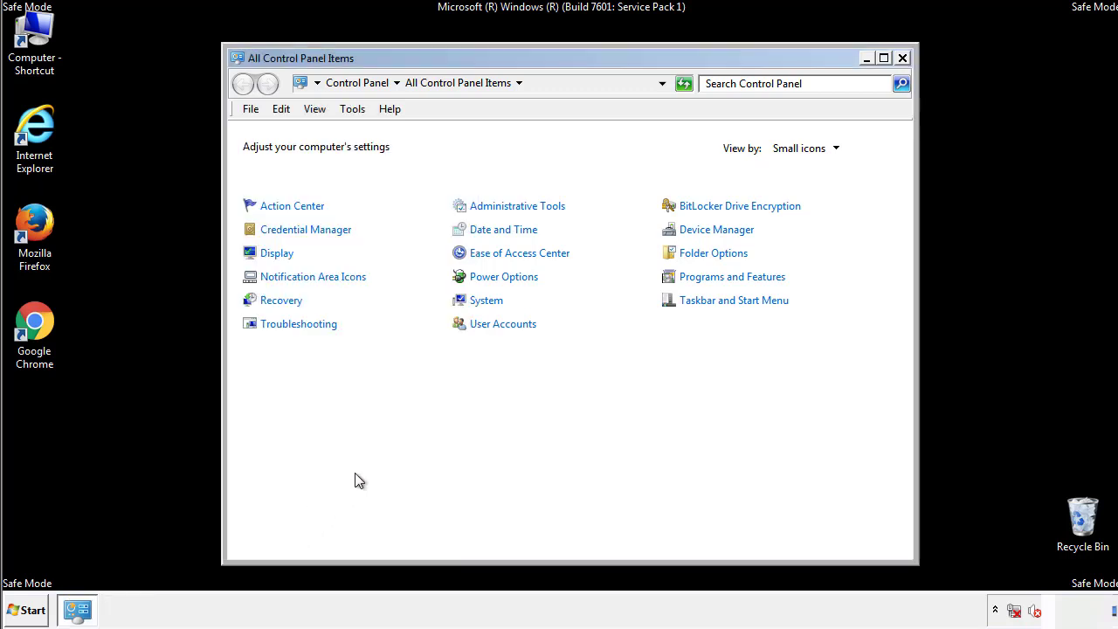
Navigate Explorer into C:\Windows\System32\drivers\etc.
{"action": "left_click", "coordinate": [901, 58]}
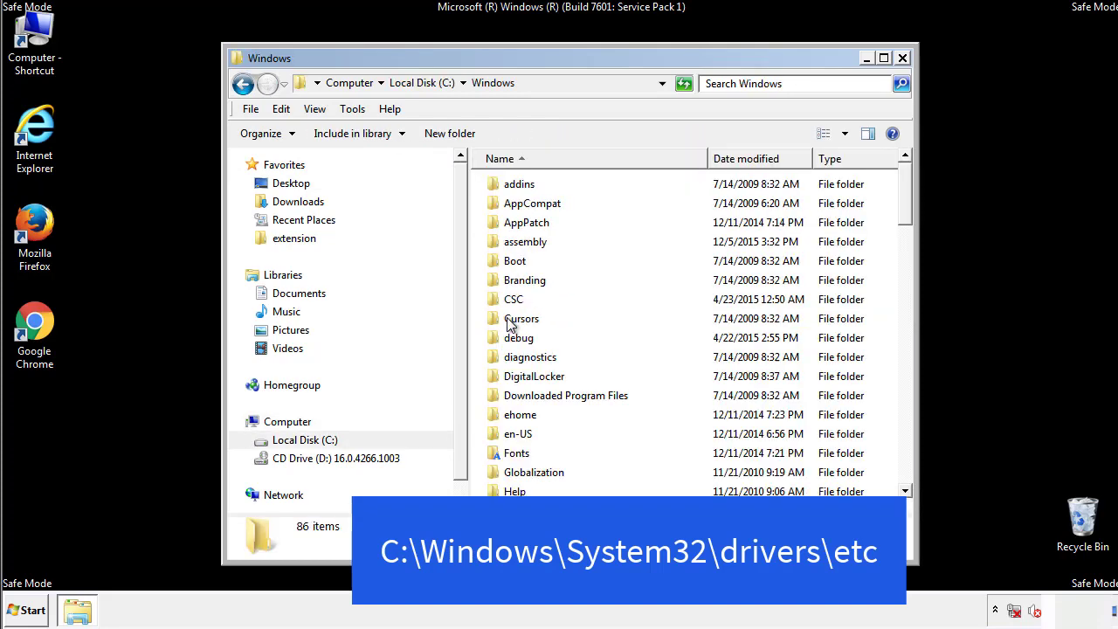
{"action": "scroll", "scroll_direction": "down", "scroll_amount": 3}
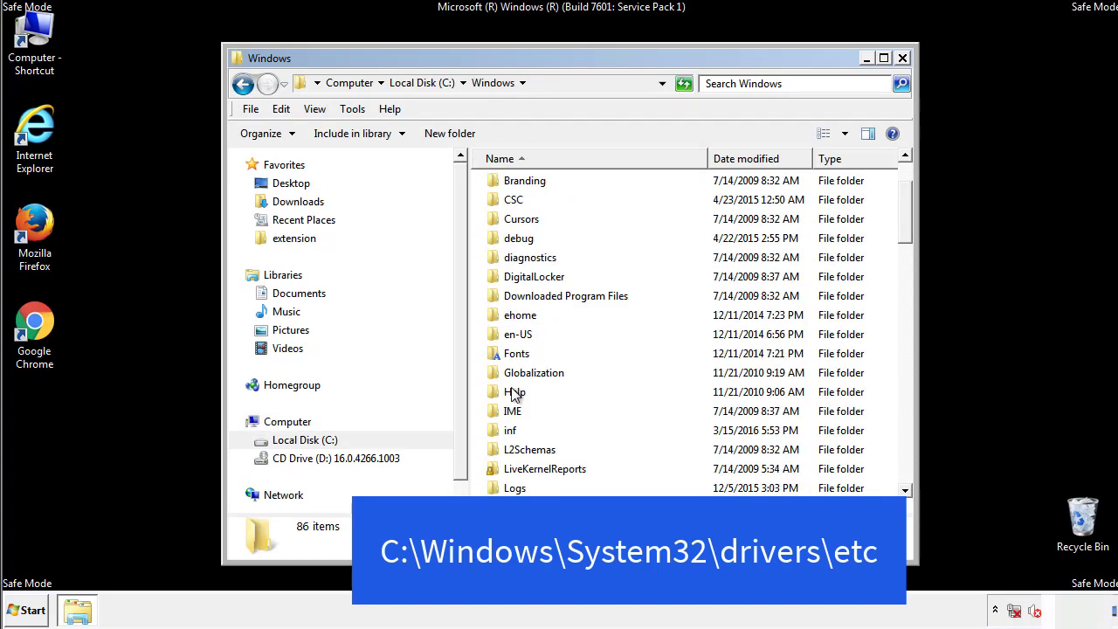
{"action": "scroll", "scroll_direction": "down", "scroll_amount": 3}
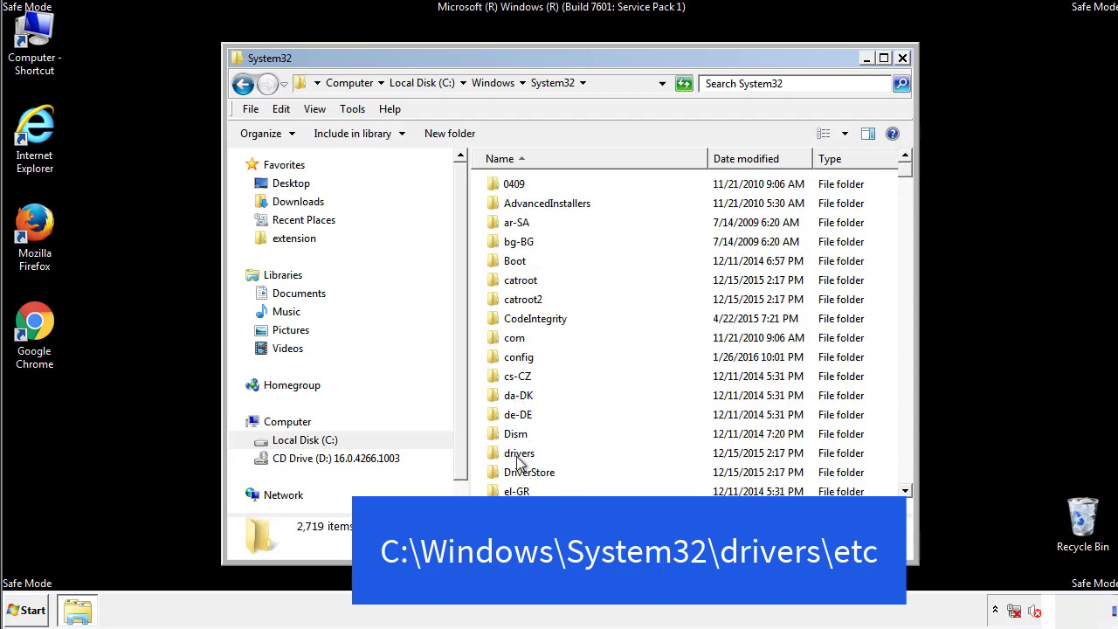
{"action": "double_click", "coordinate": [521, 453]}
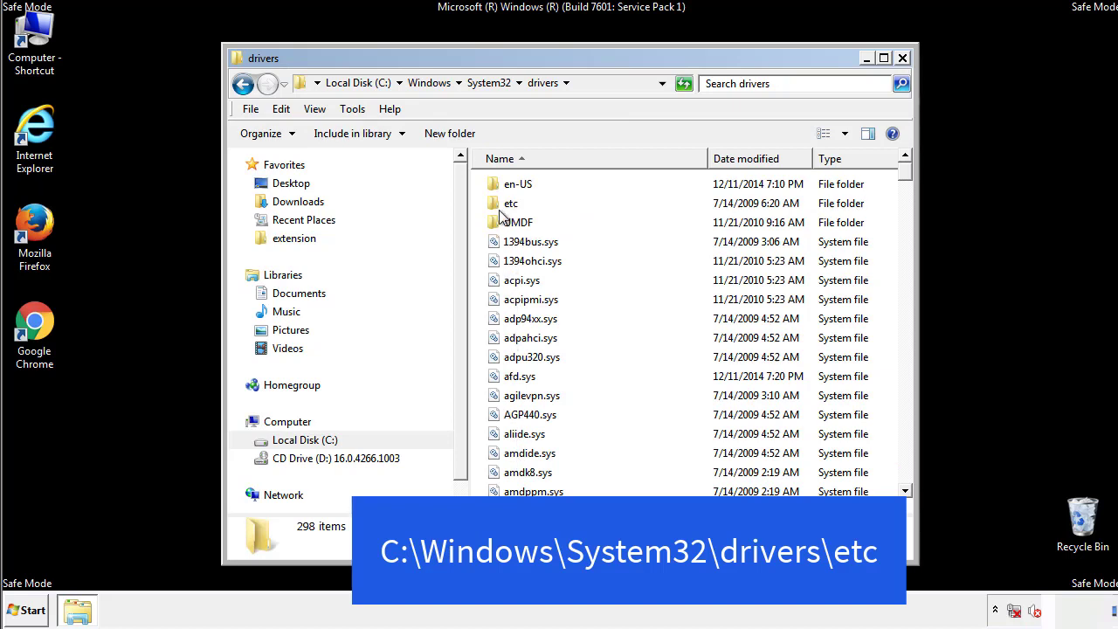
{"action": "double_click", "coordinate": [510, 203]}
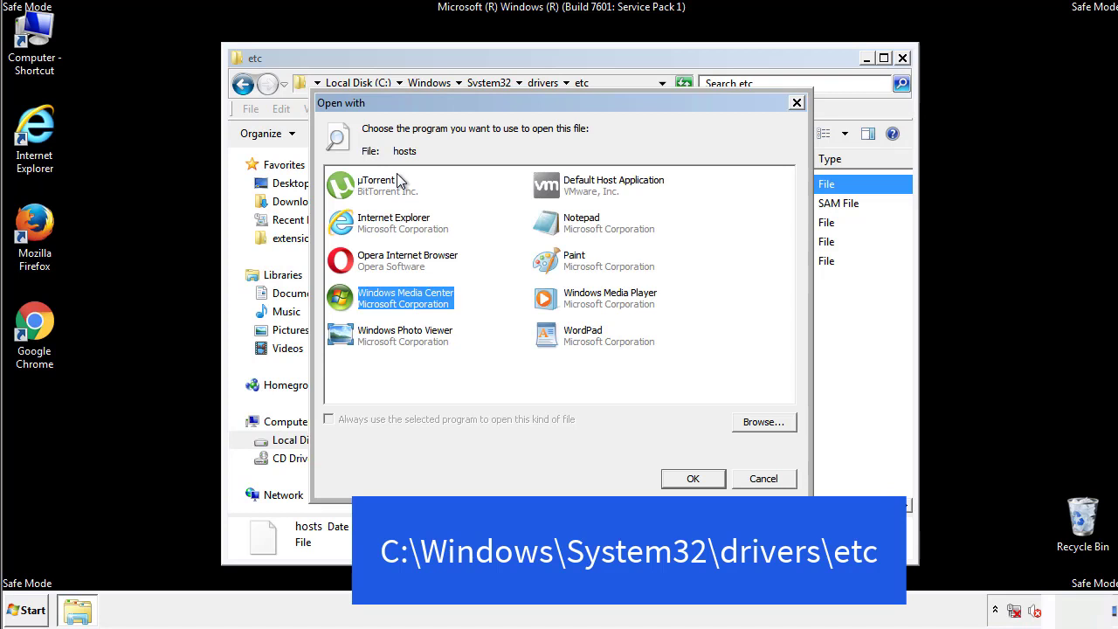
{"action": "mouse_move", "coordinate": [566, 229]}
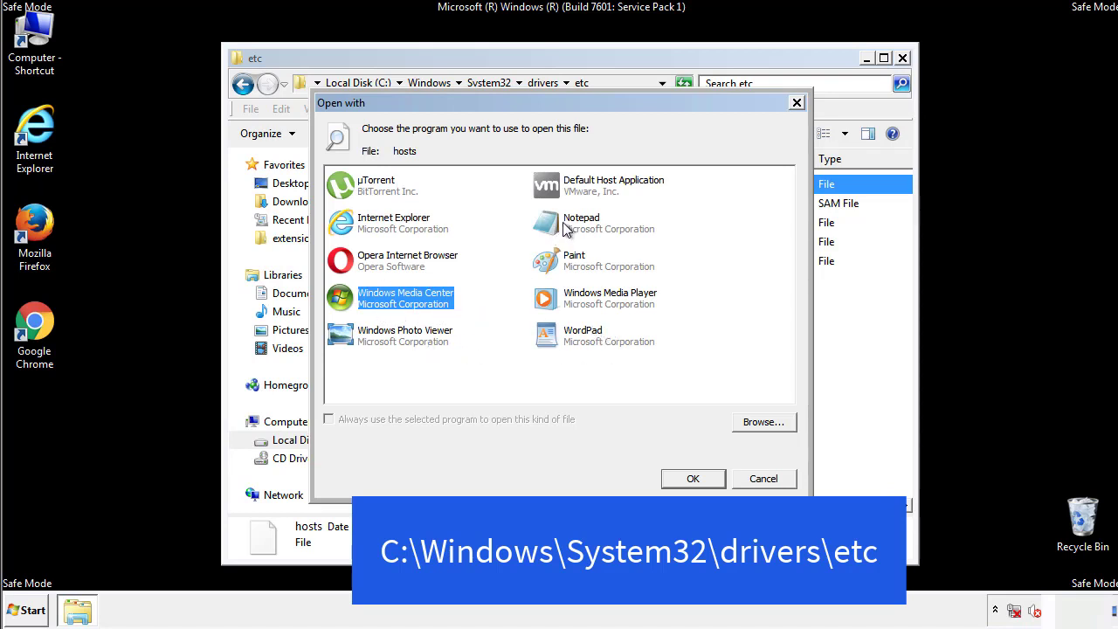
Open hosts in Notepad, delete its four bottom IP-to-domain entries and close Notepad.
{"action": "left_click", "coordinate": [692, 479]}
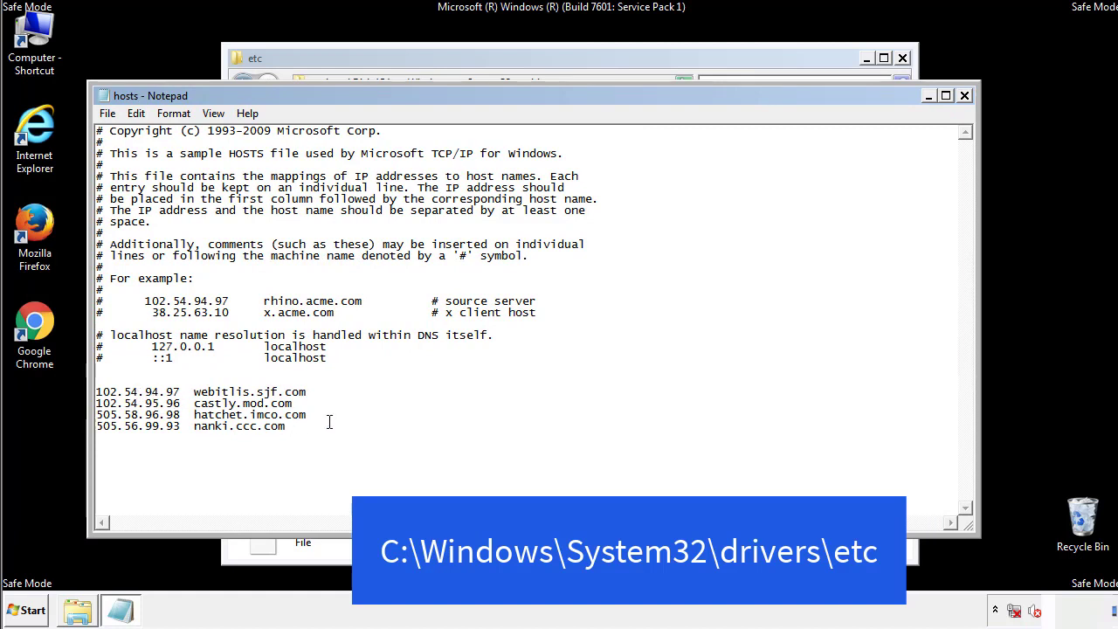
{"action": "left_click_drag", "start_coordinate": [98, 391], "coordinate": [307, 426]}
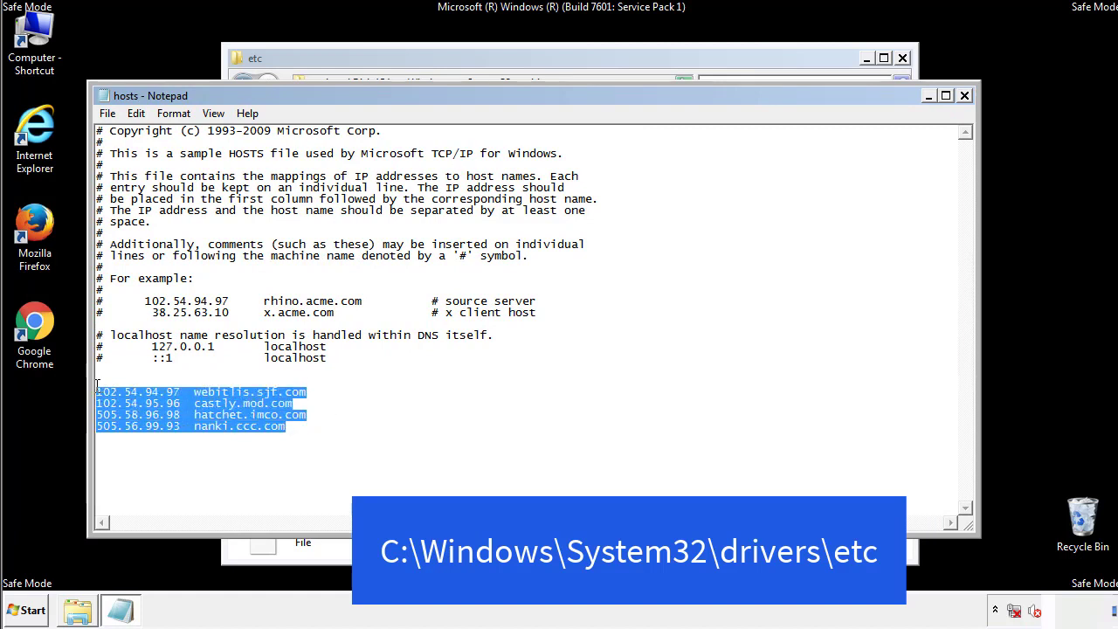
{"action": "key", "text": "Delete"}
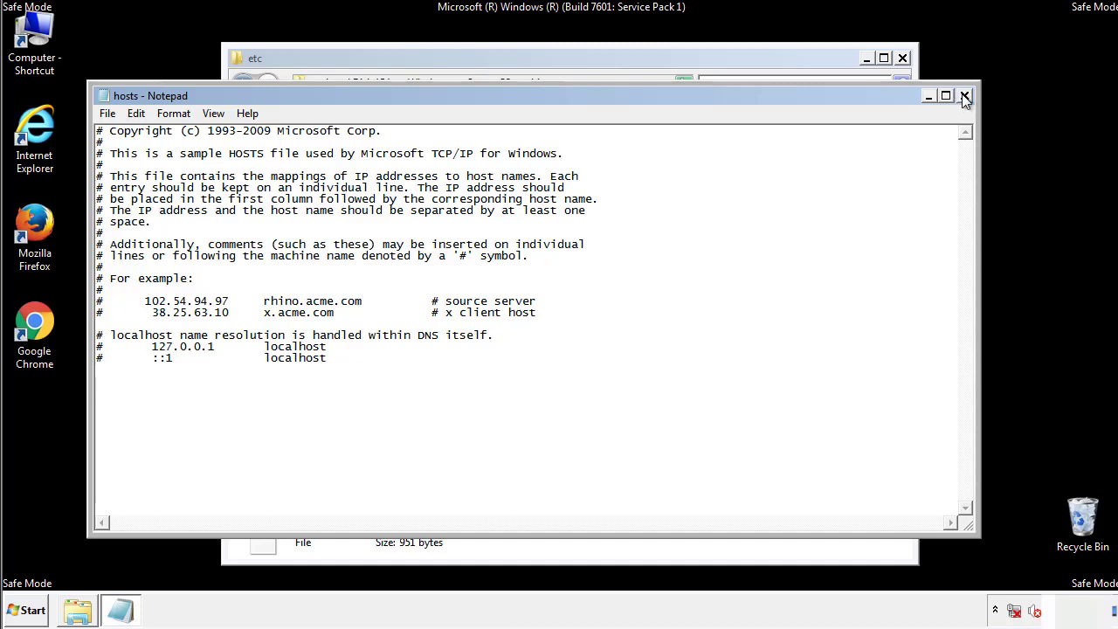
{"action": "left_click", "coordinate": [964, 94]}
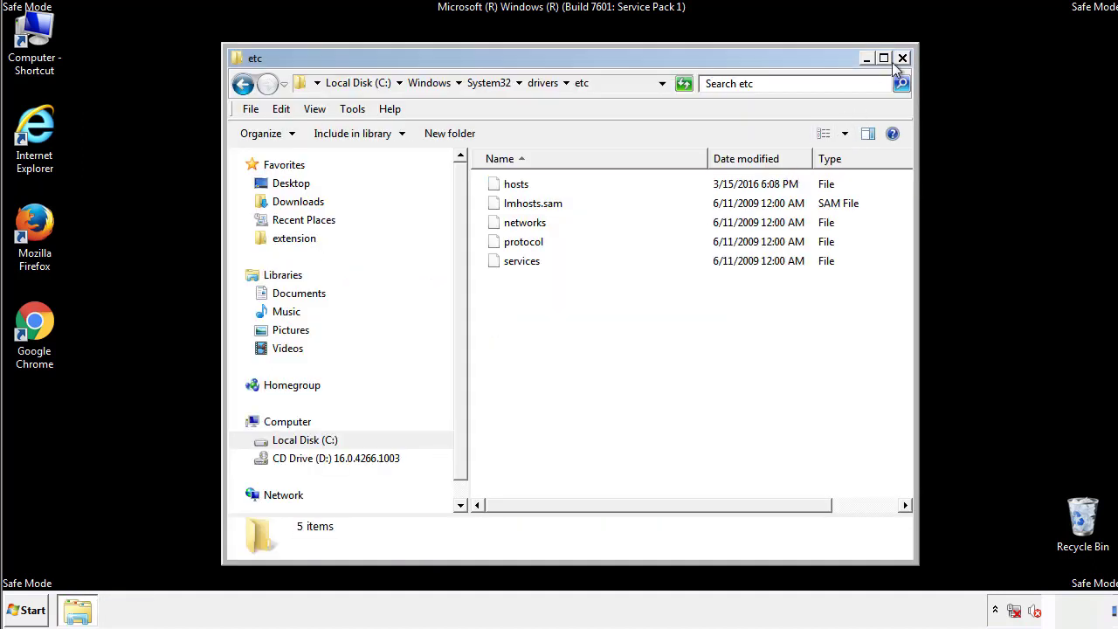
Close the etc folder and open the Startup folder from Start > All Programs.
{"action": "left_click", "coordinate": [902, 58]}
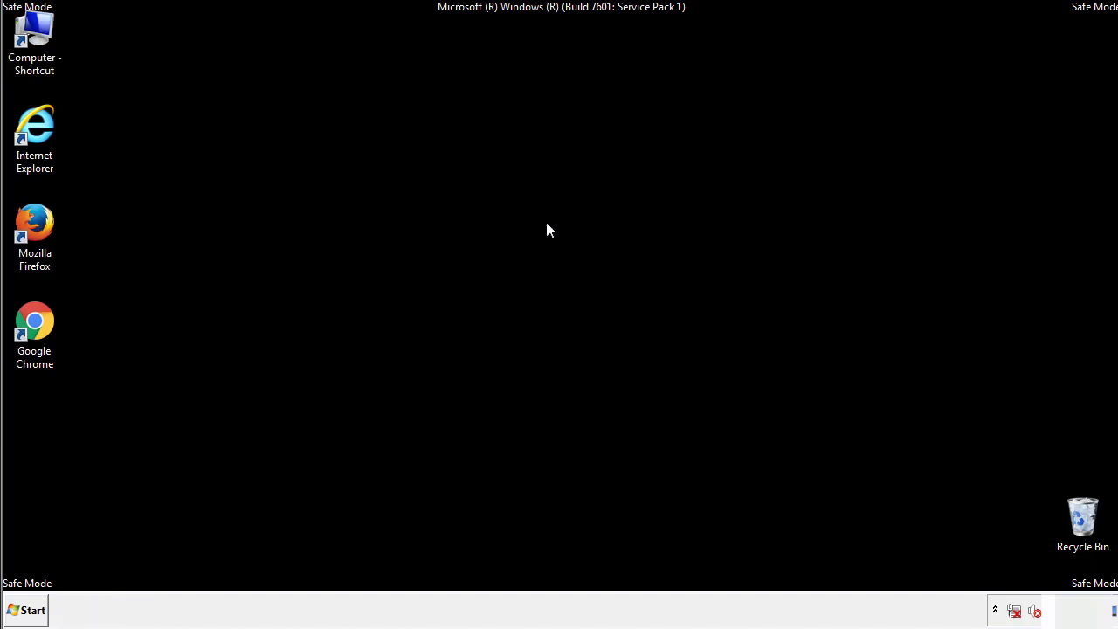
{"action": "left_click", "coordinate": [24, 610]}
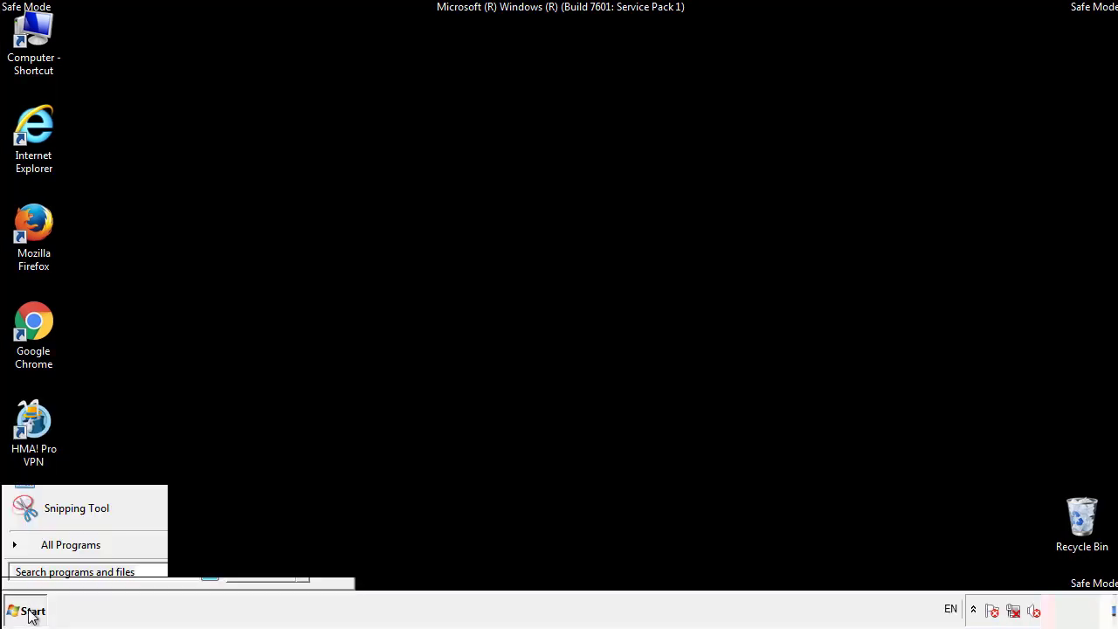
{"action": "left_click", "coordinate": [70, 545]}
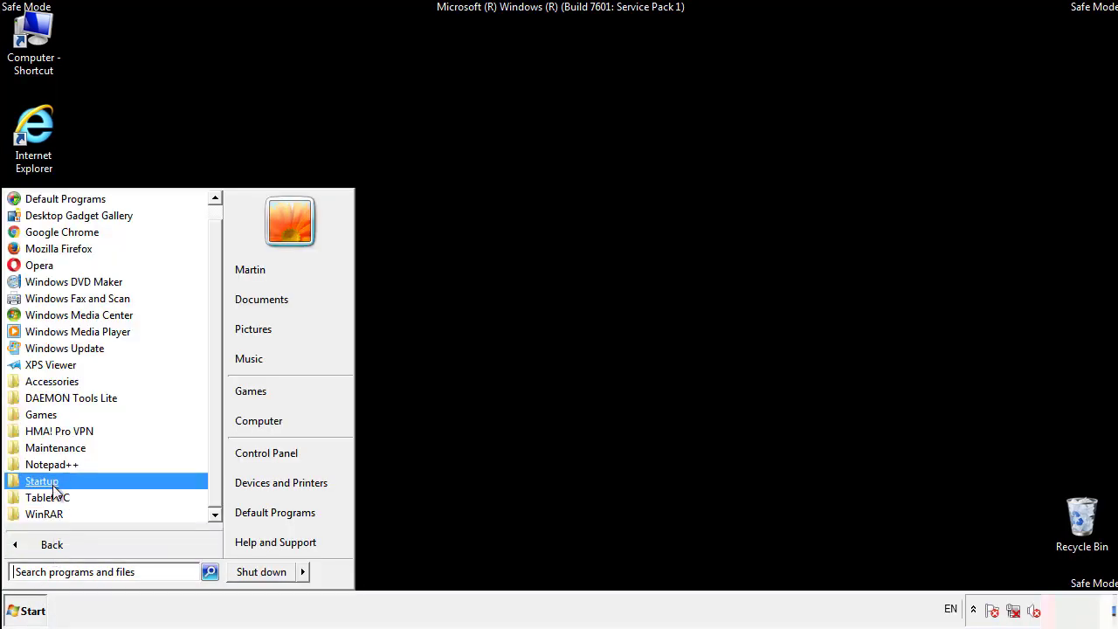
{"action": "right_click", "coordinate": [42, 480]}
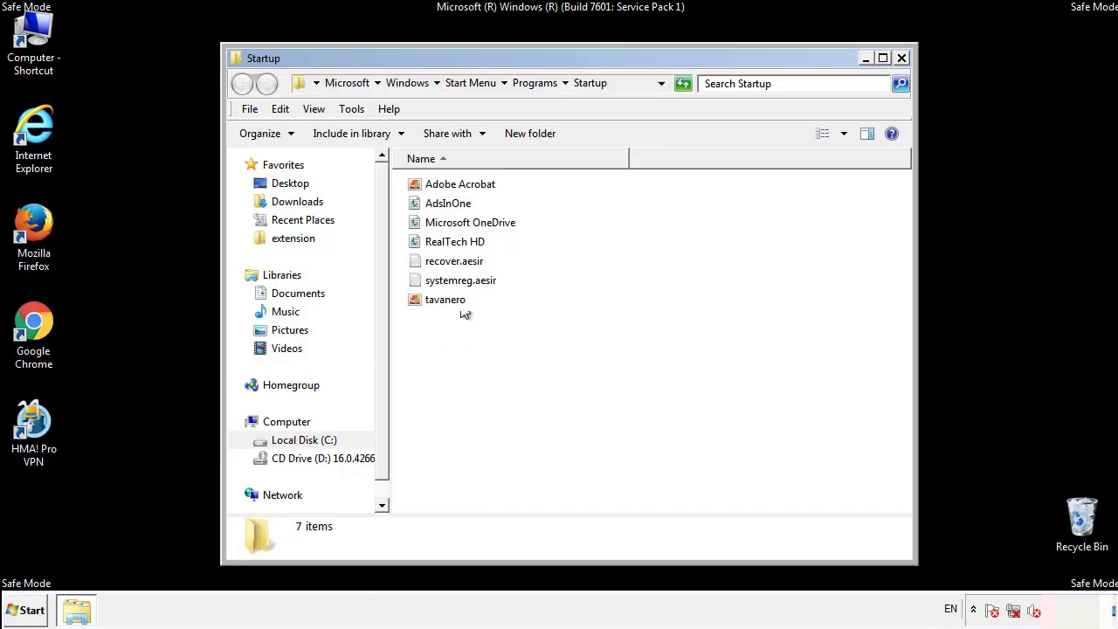
Delete AddInOne, recover.aesir, systemreg.aesir and tavanero to the Recycle Bin and close the folder.
{"action": "left_click", "coordinate": [448, 203]}
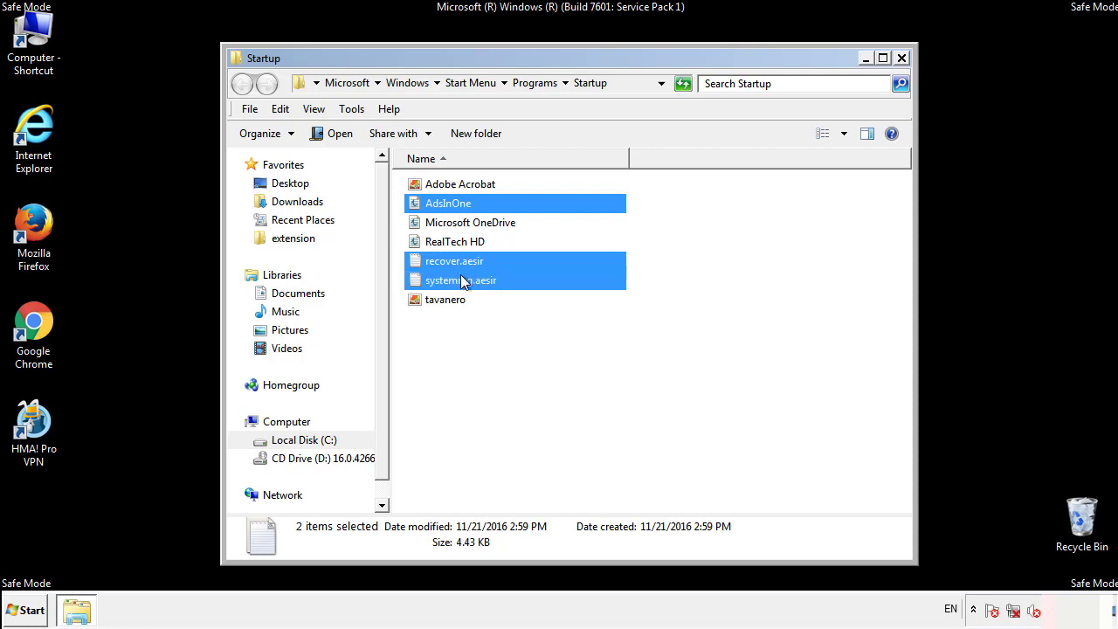
{"action": "right_click", "coordinate": [445, 299]}
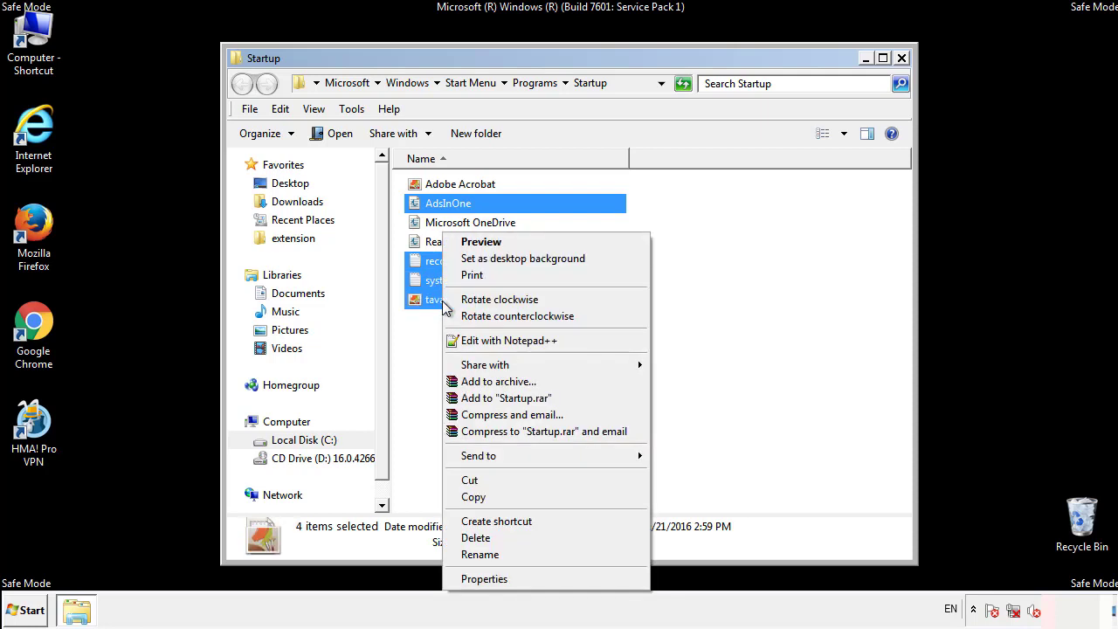
{"action": "left_click", "coordinate": [475, 538]}
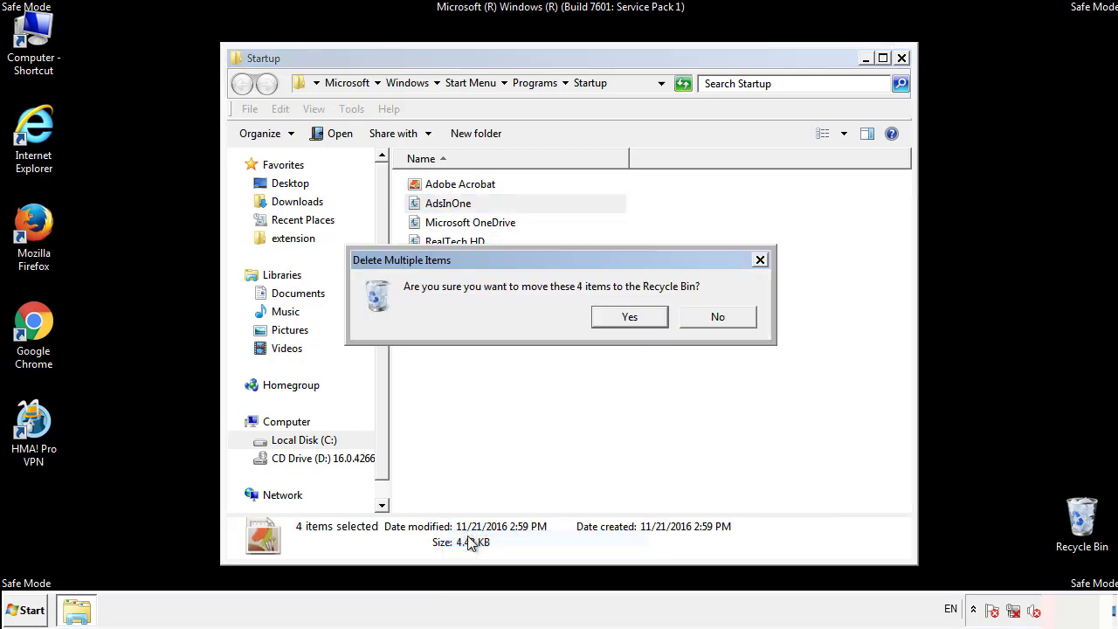
{"action": "left_click", "coordinate": [629, 317]}
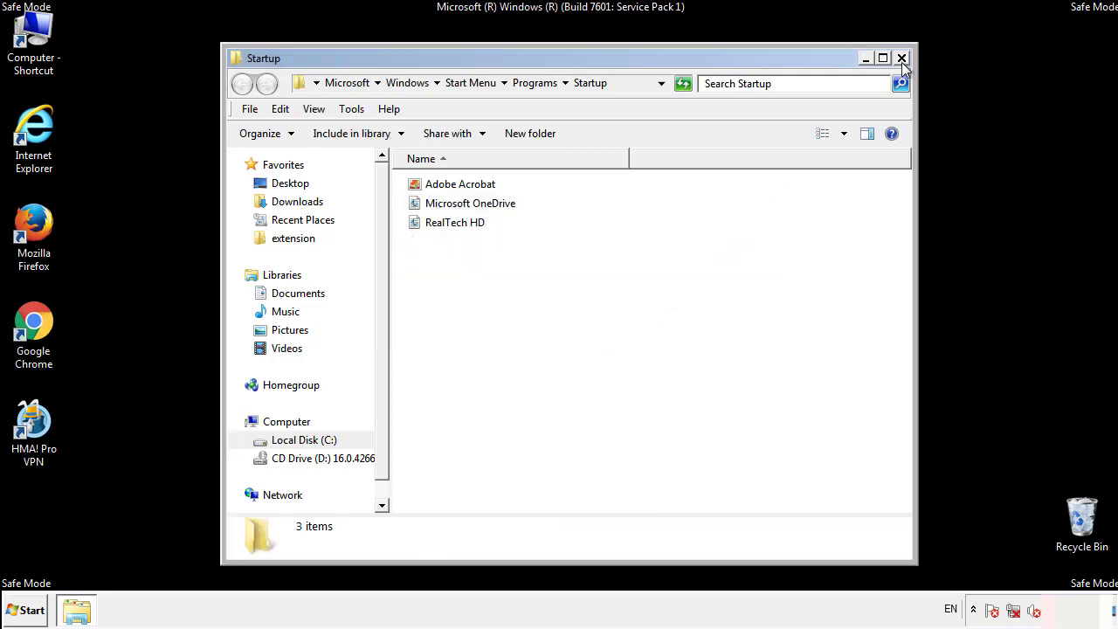
{"action": "left_click", "coordinate": [901, 58]}
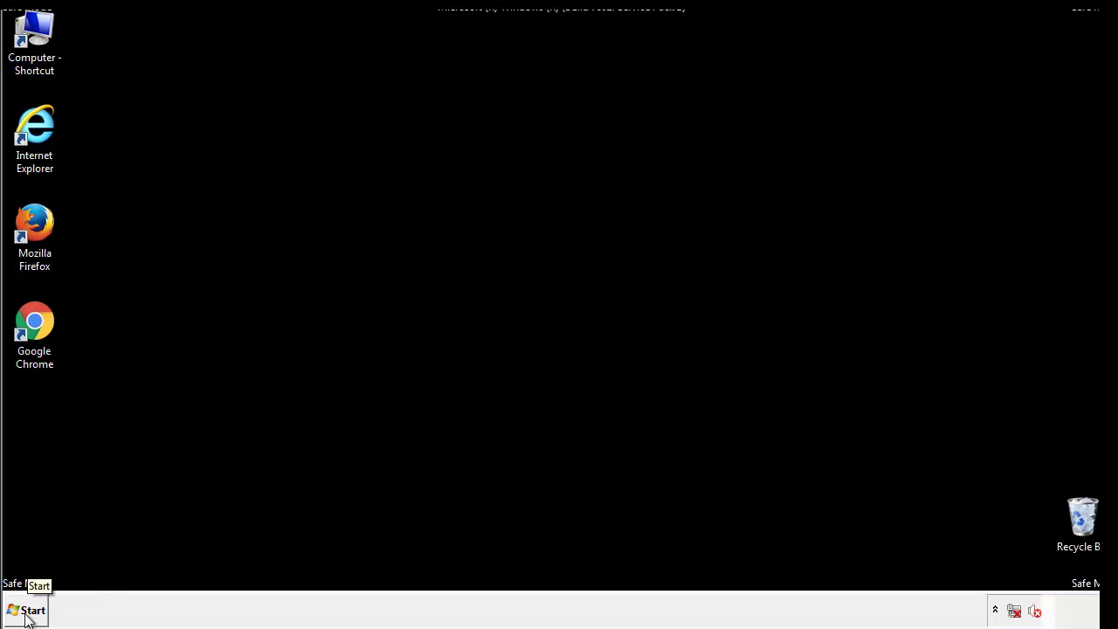
Launch regedit and expand HKEY_LOCAL_MACHINE and its SOFTWARE key.
{"action": "left_click", "coordinate": [26, 610]}
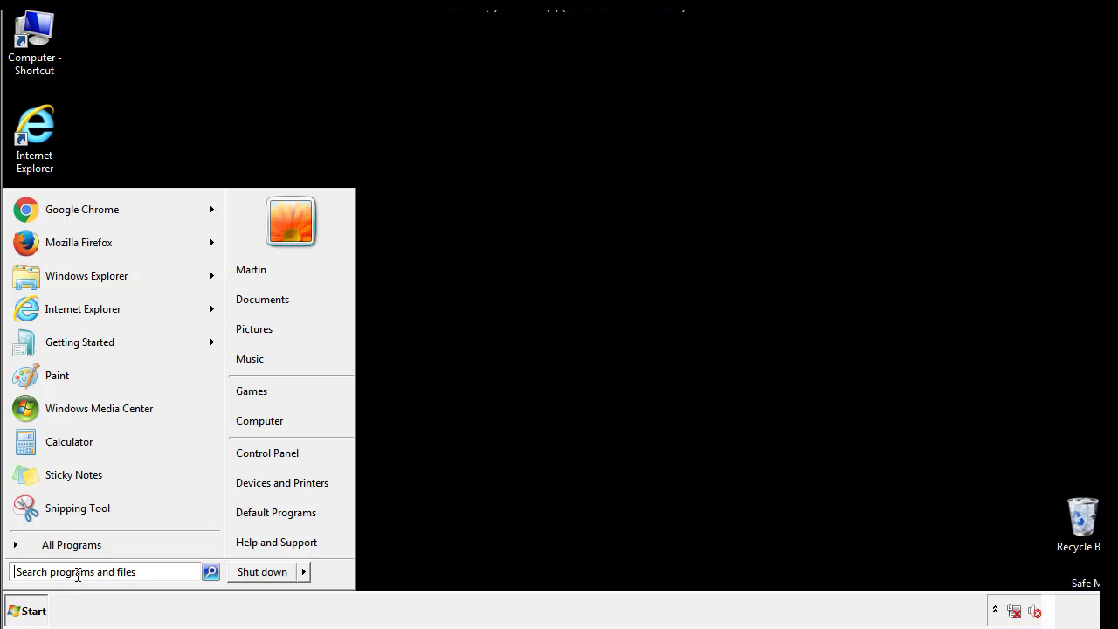
{"action": "type", "text": "reged"}
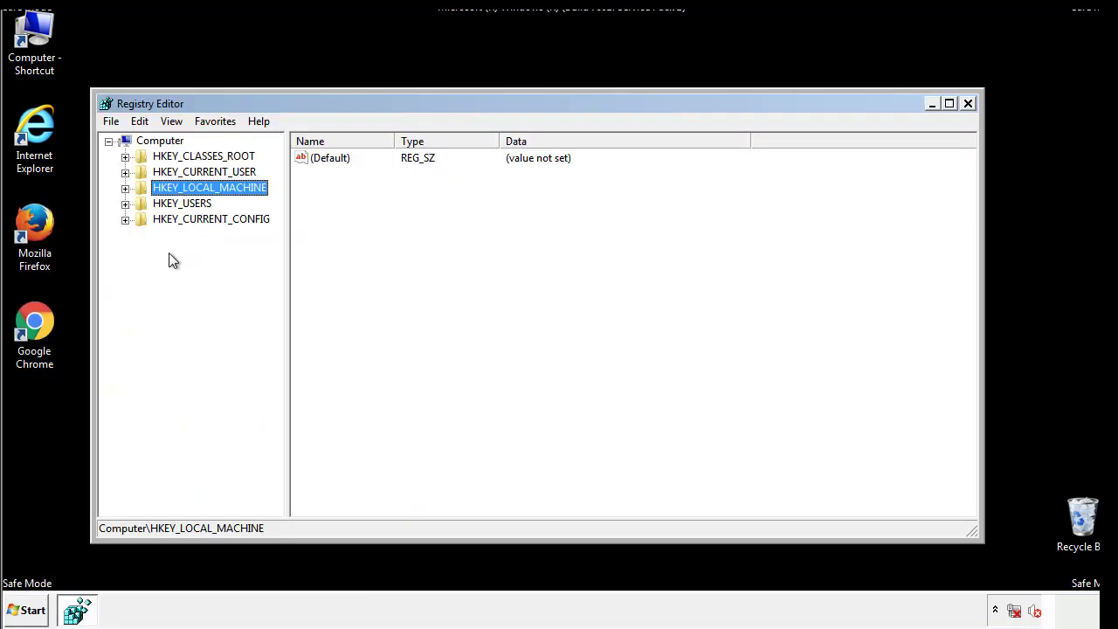
{"action": "left_click", "coordinate": [126, 187]}
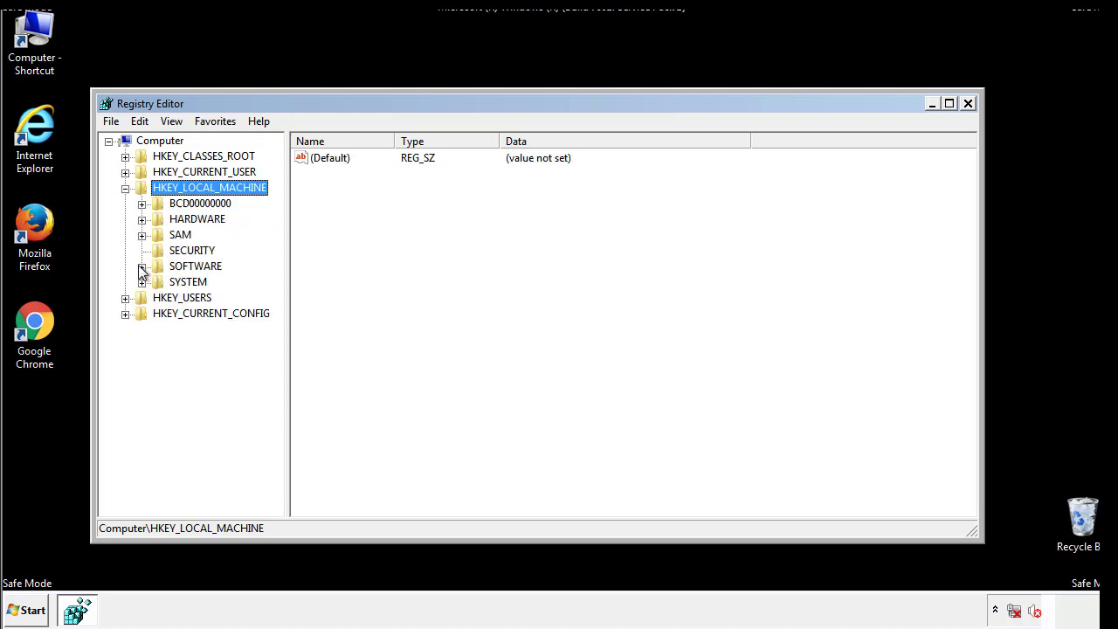
{"action": "left_click", "coordinate": [143, 265]}
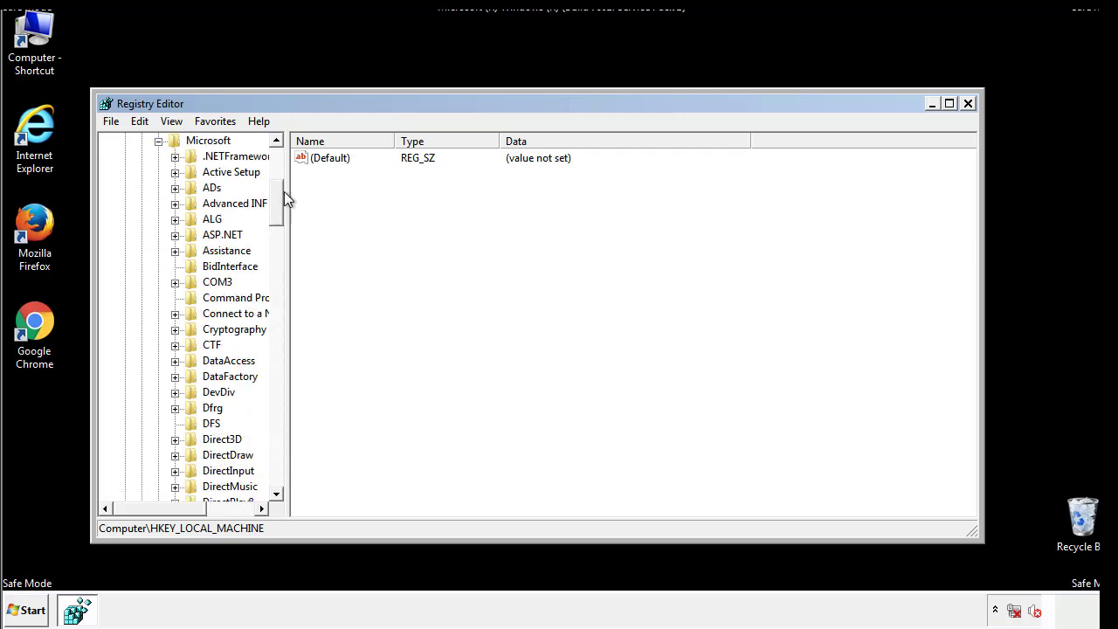
Expand Microsoft > Windows down to the CurrentVersion subkeys showing Run.
{"action": "scroll", "scroll_direction": "down", "scroll_amount": 3}
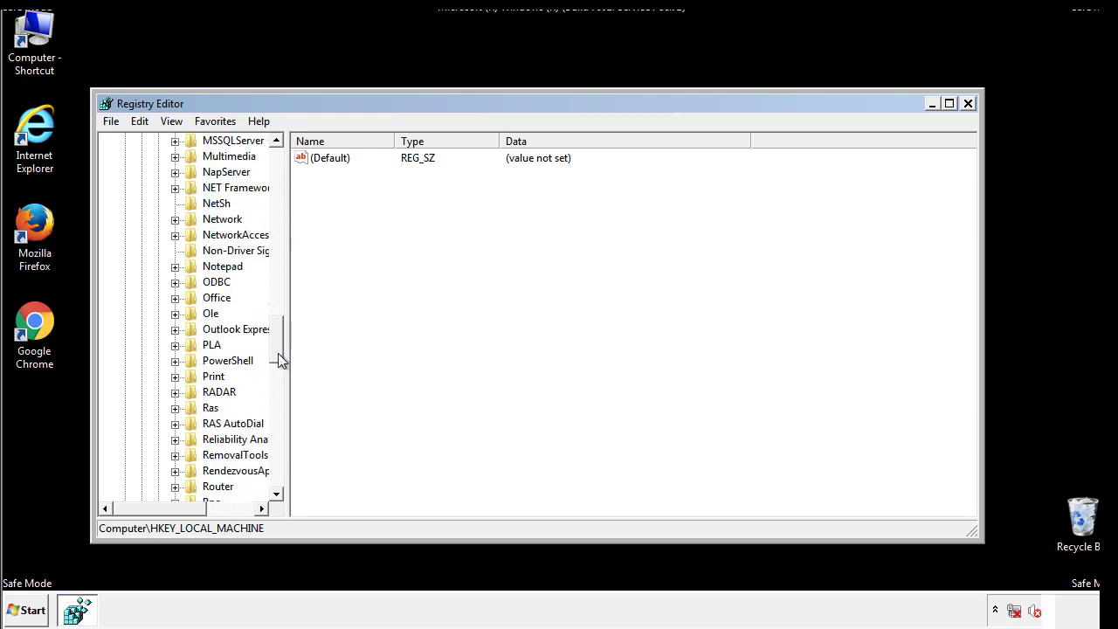
{"action": "scroll", "scroll_direction": "down", "scroll_amount": 3}
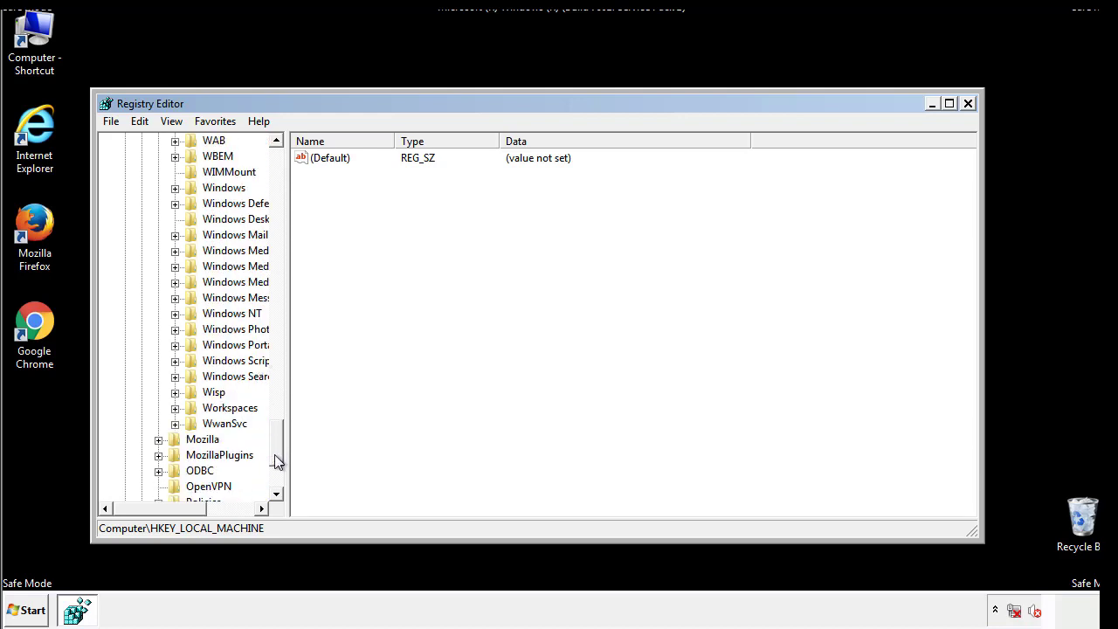
{"action": "left_click", "coordinate": [175, 265]}
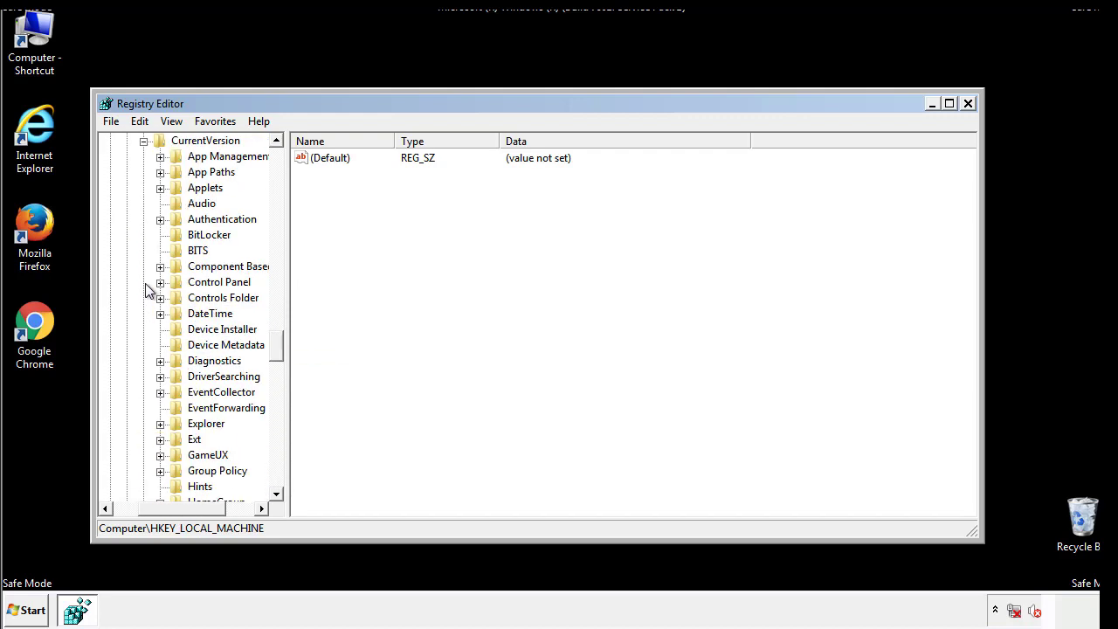
{"action": "scroll", "scroll_direction": "down", "scroll_amount": 3}
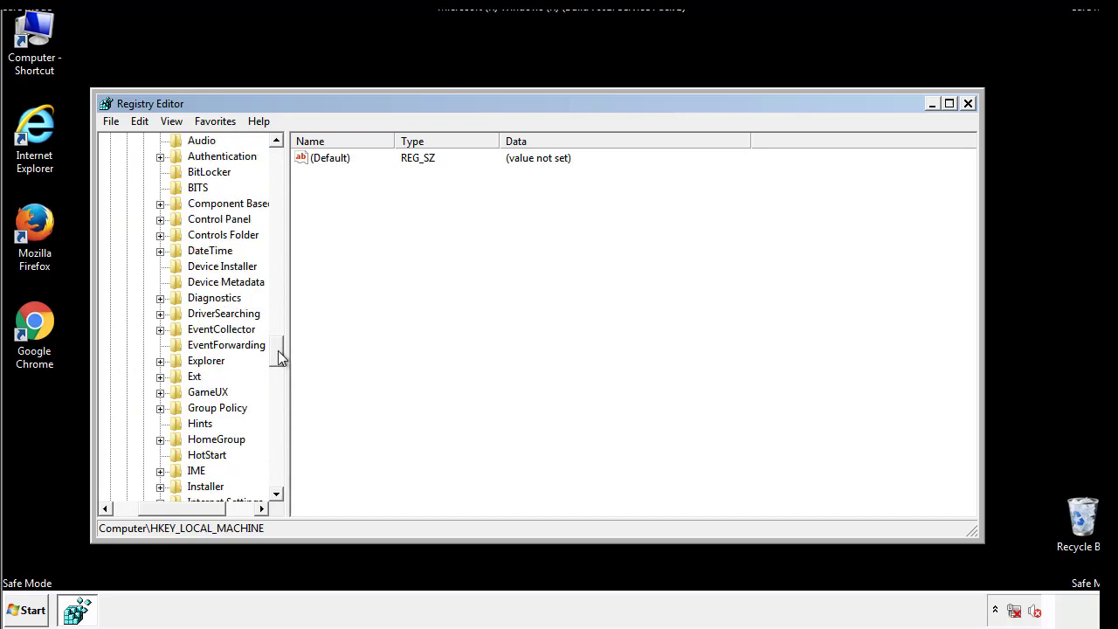
{"action": "scroll", "scroll_direction": "down", "scroll_amount": 3}
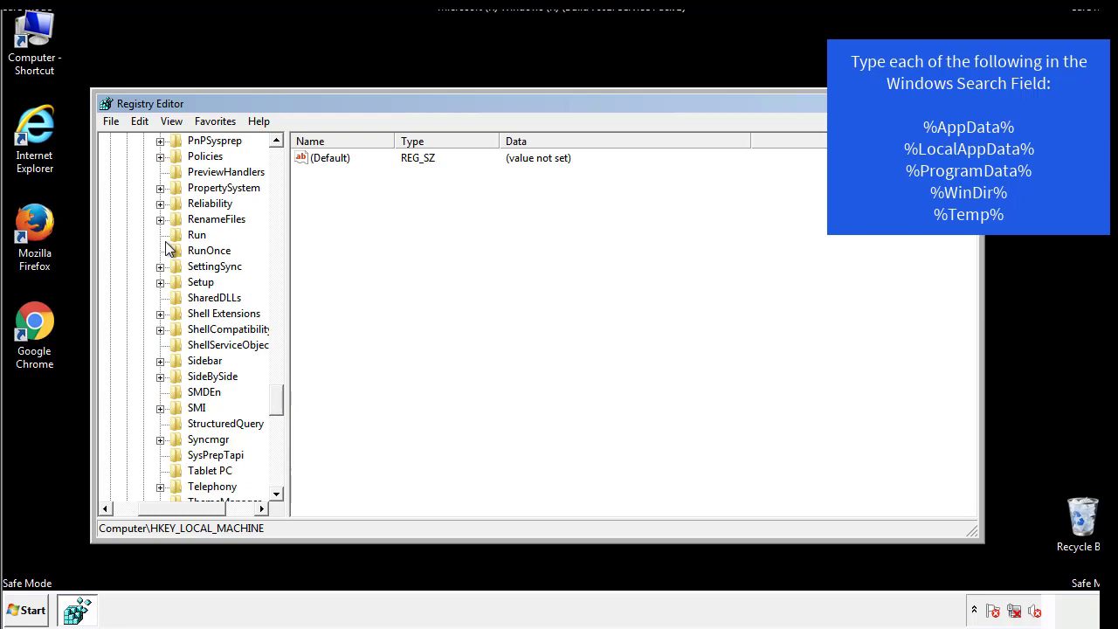
Delete the tappi.loc value from the HKLM Run key, leaving only the VMware entry.
{"action": "left_click", "coordinate": [196, 234]}
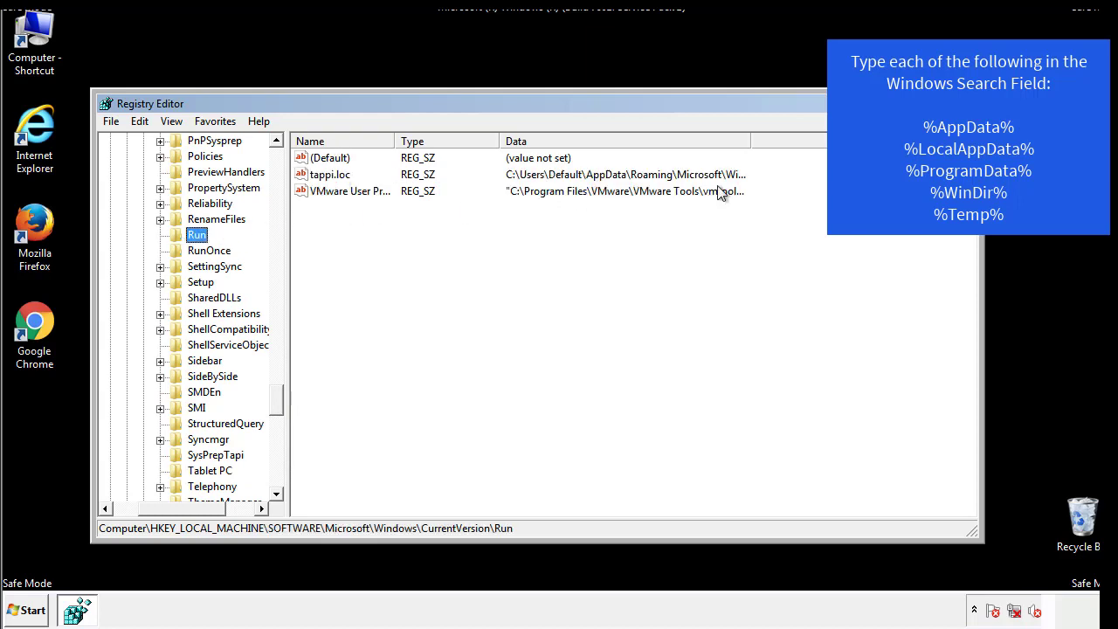
{"action": "left_click", "coordinate": [331, 175]}
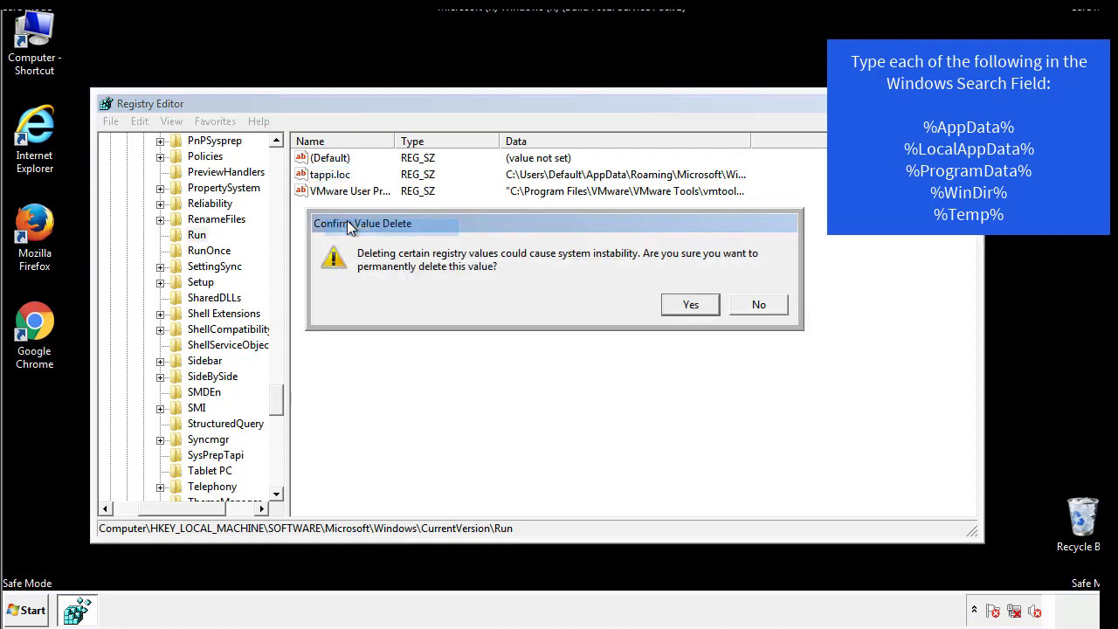
{"action": "left_click", "coordinate": [688, 304]}
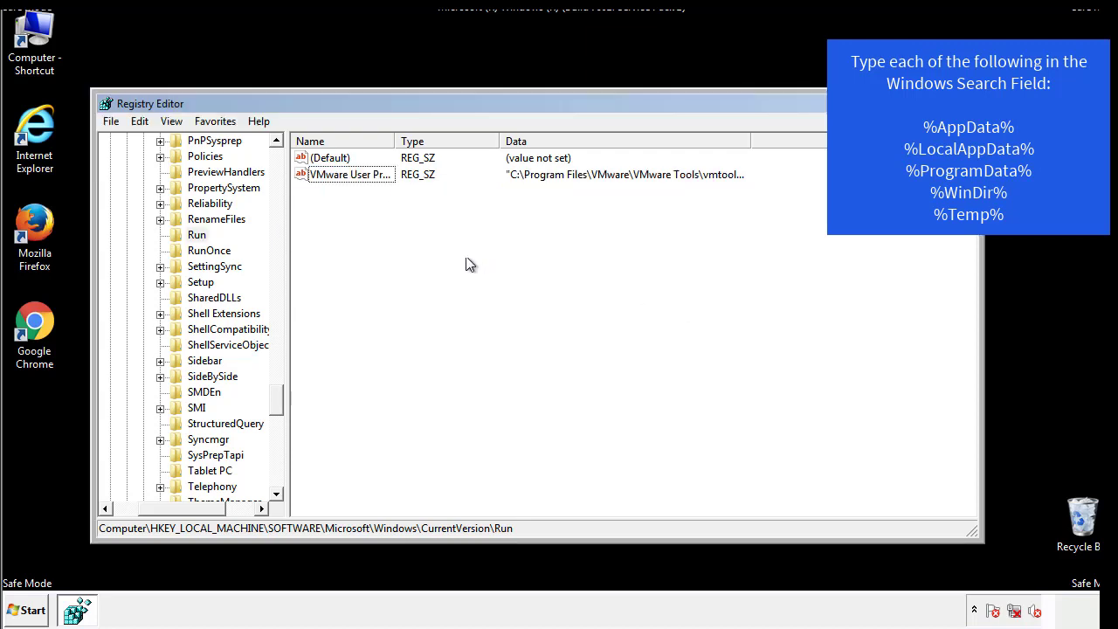
{"action": "scroll", "scroll_direction": "down", "scroll_amount": 3}
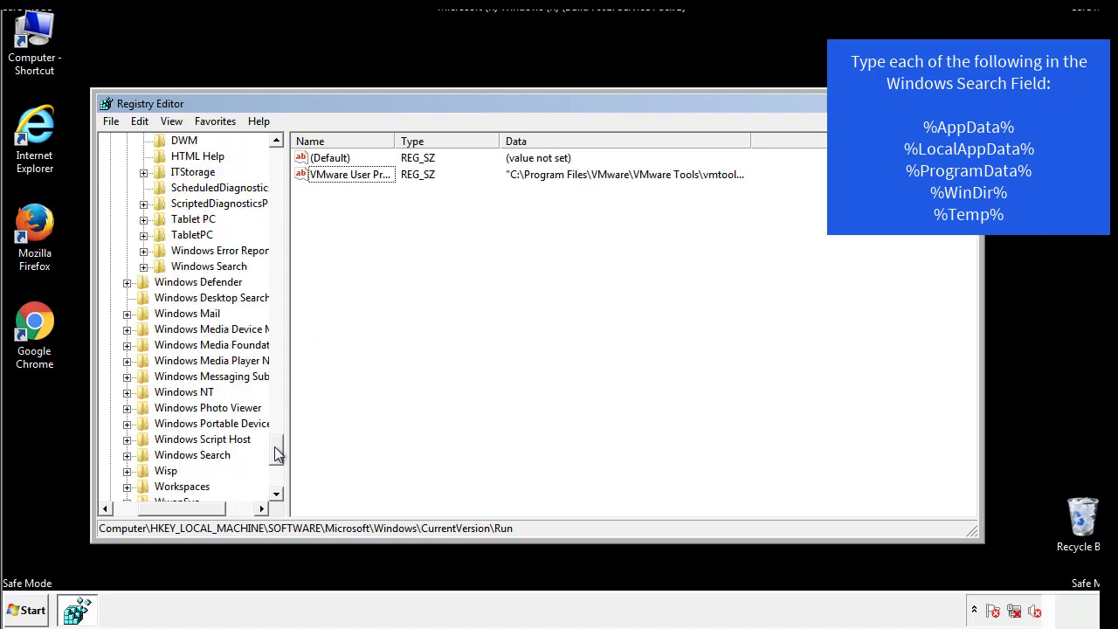
{"action": "scroll", "scroll_direction": "down", "scroll_amount": 3}
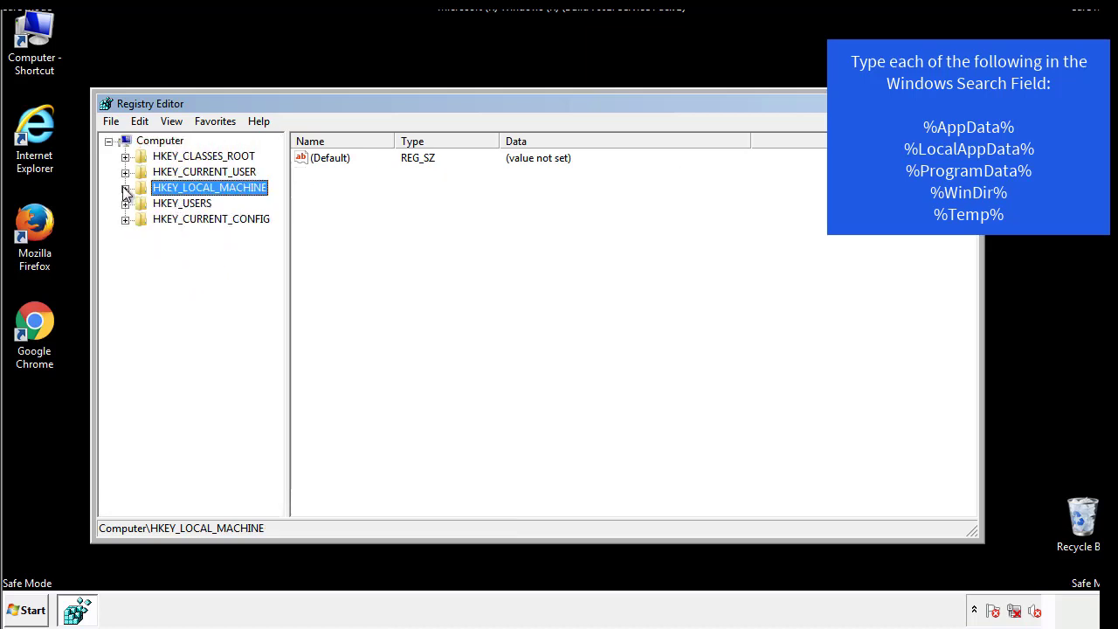
Expand HKEY_CURRENT_USER\Software\Microsoft\Windows\CurrentVersion and view the Run key's DAEMON Tools entry.
{"action": "left_click", "coordinate": [126, 172]}
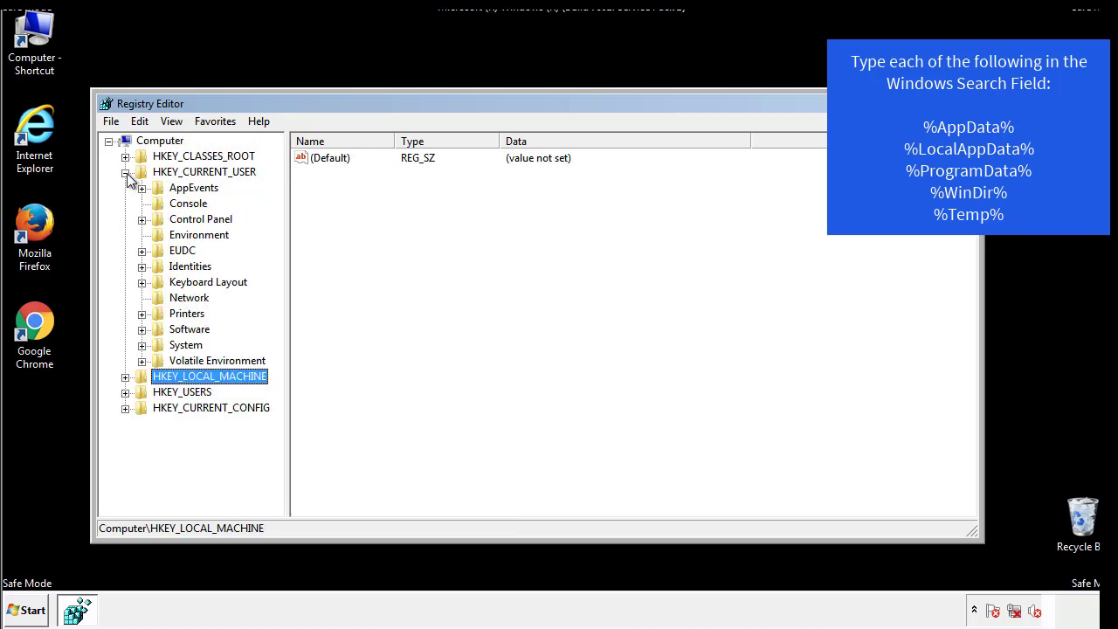
{"action": "mouse_move", "coordinate": [143, 280]}
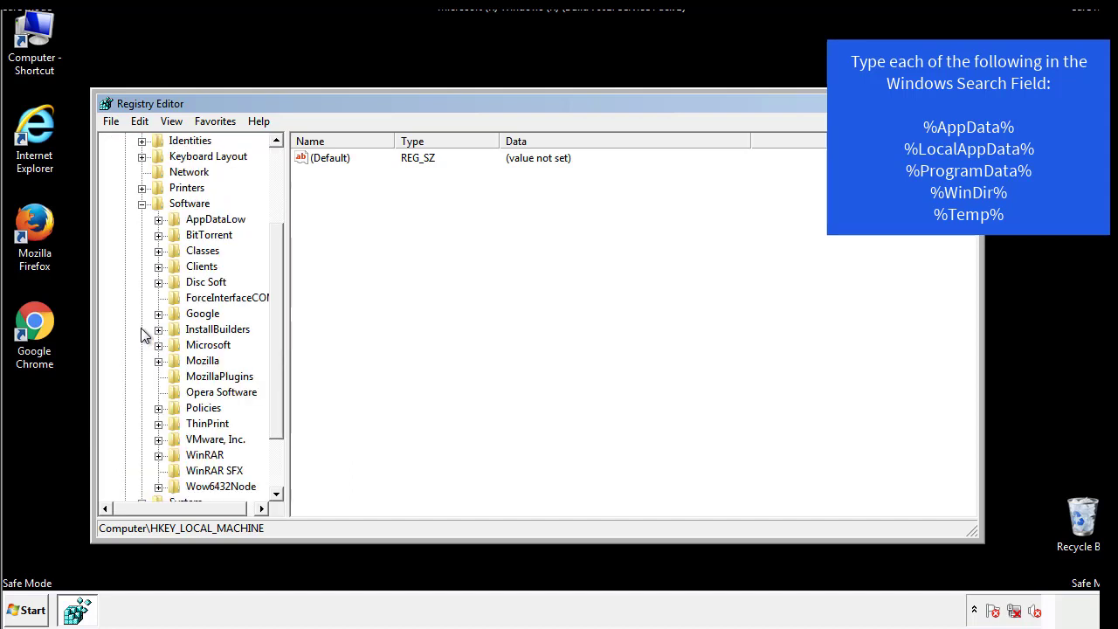
{"action": "scroll", "scroll_direction": "down", "scroll_amount": 3}
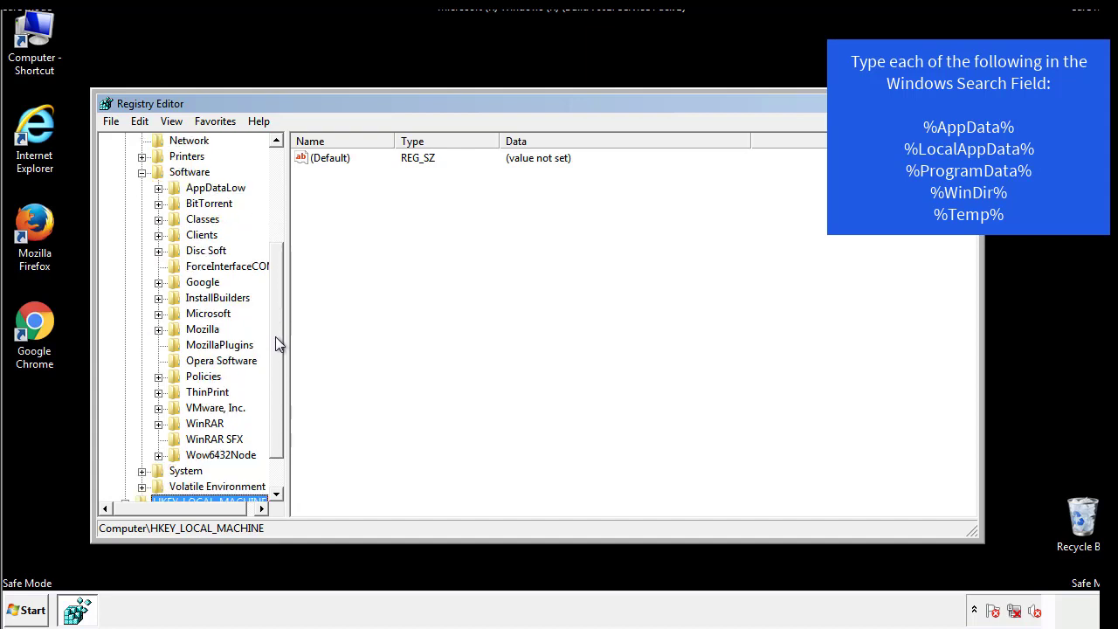
{"action": "mouse_move", "coordinate": [178, 353]}
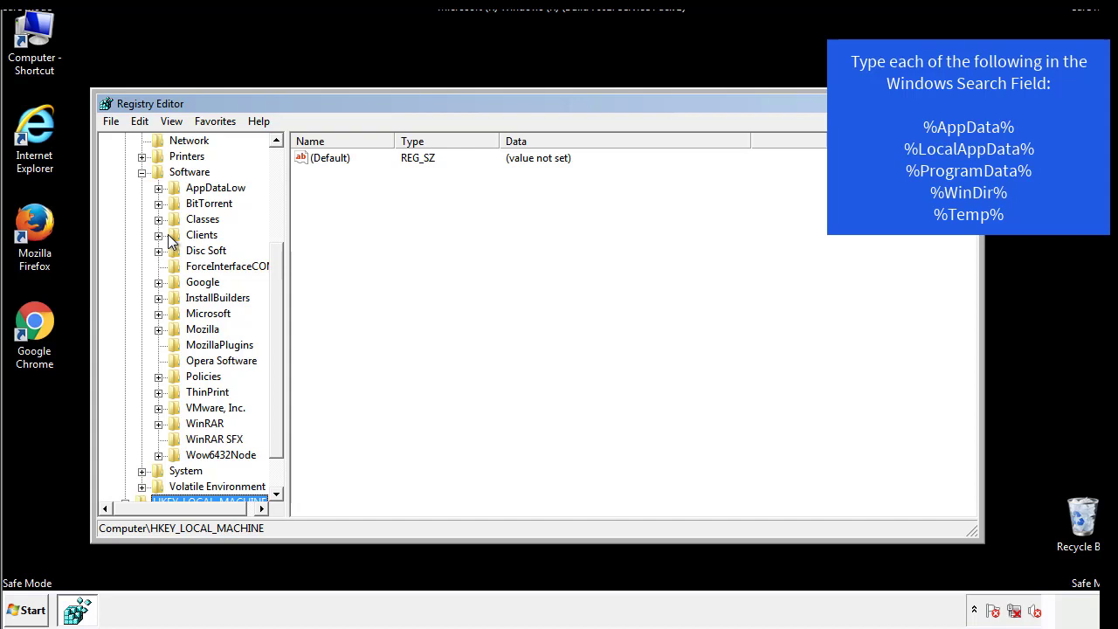
{"action": "left_click", "coordinate": [159, 312]}
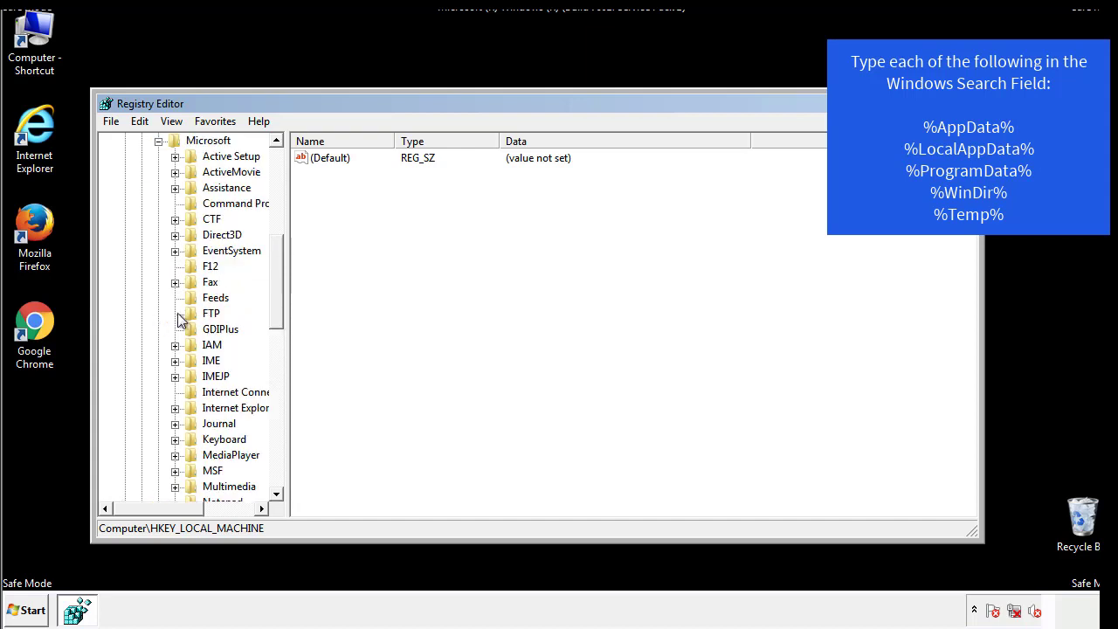
{"action": "scroll", "scroll_direction": "down", "scroll_amount": 3}
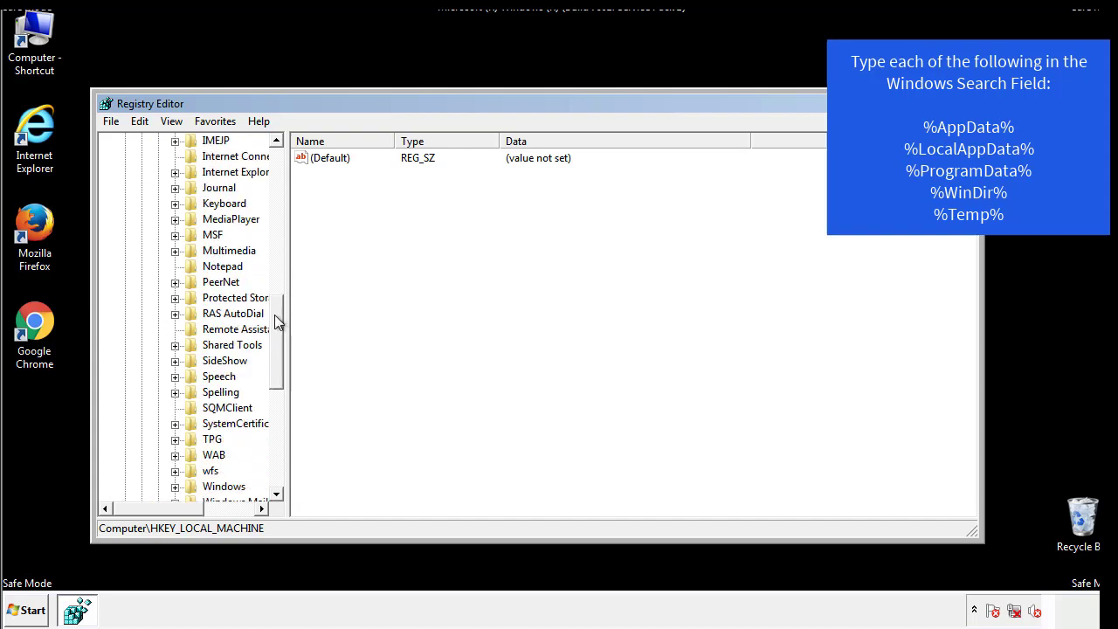
{"action": "scroll", "scroll_direction": "down", "scroll_amount": 3}
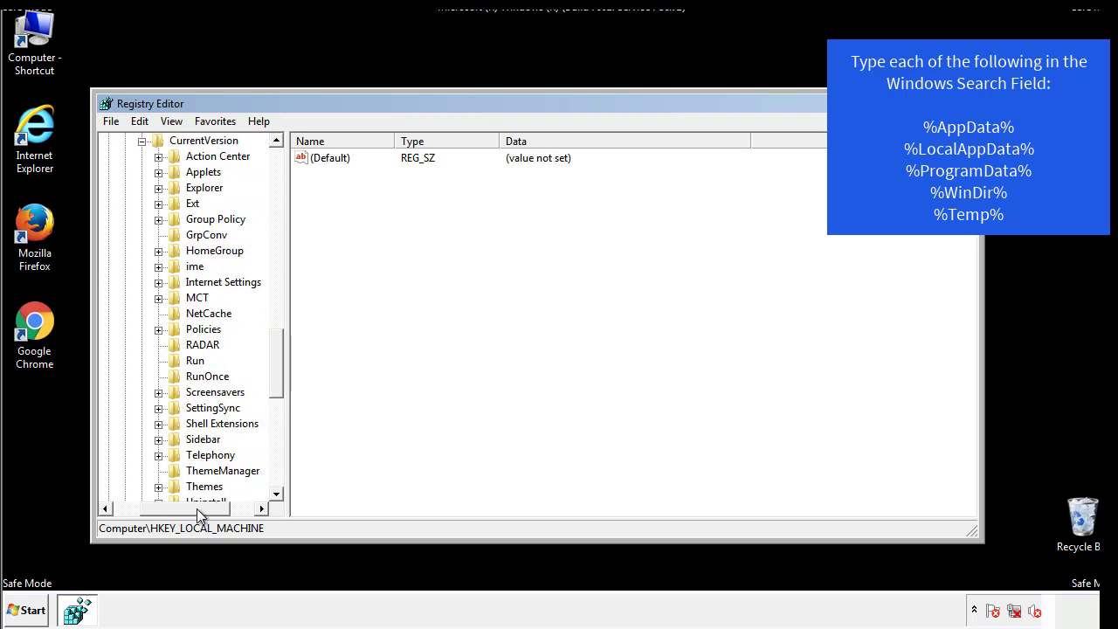
{"action": "left_click", "coordinate": [195, 360]}
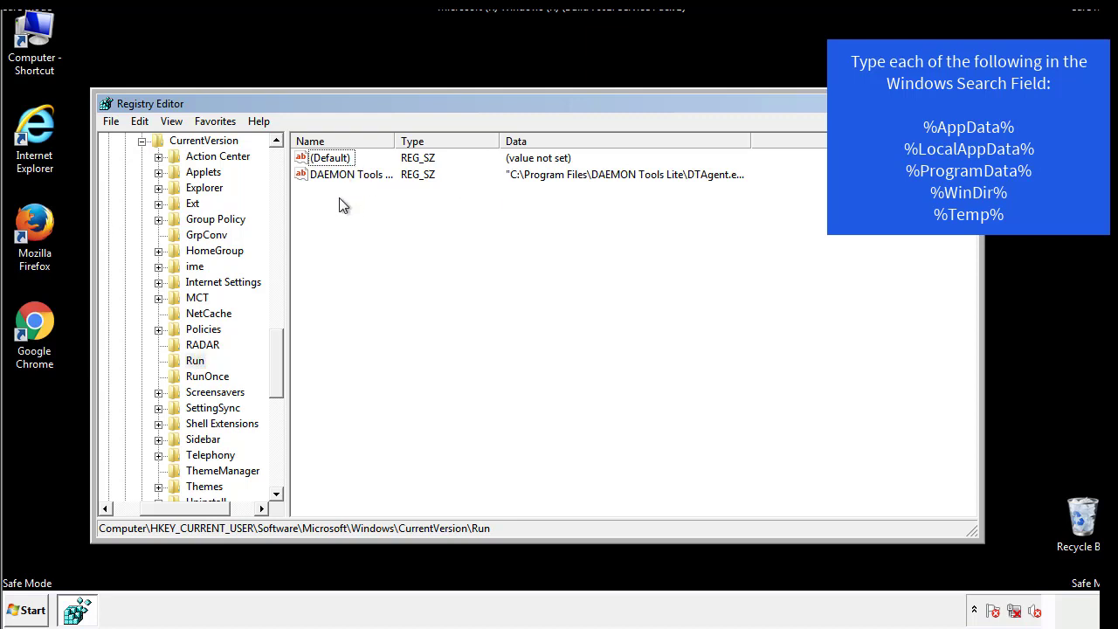
{"action": "mouse_move", "coordinate": [405, 206]}
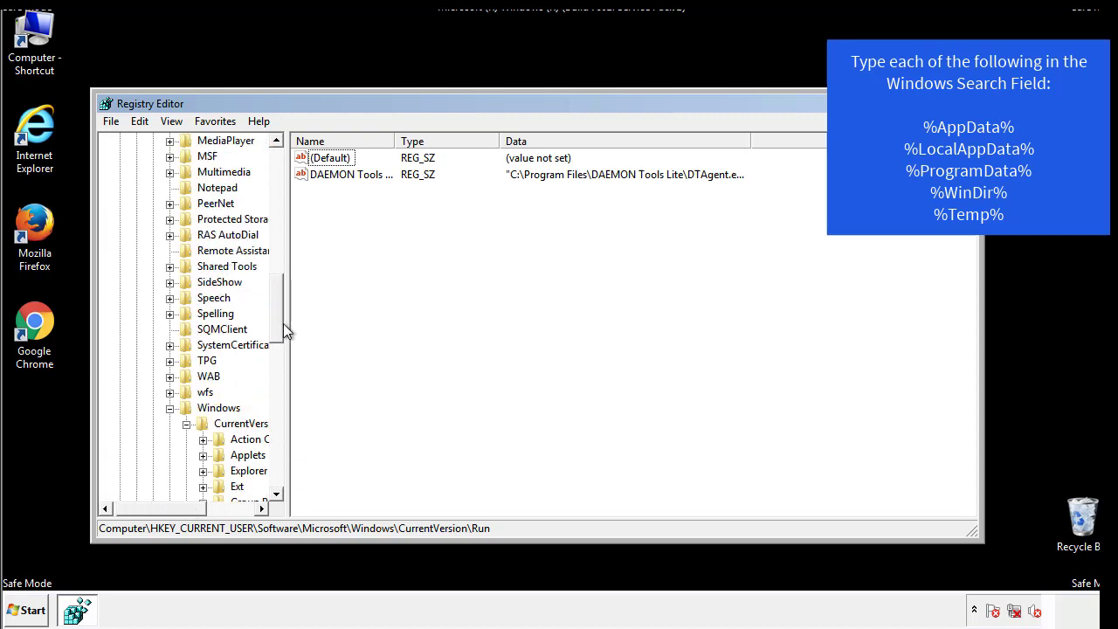
Collapse back to the Windows key and bring up the Edit menu for a registry search.
{"action": "left_click", "coordinate": [218, 407]}
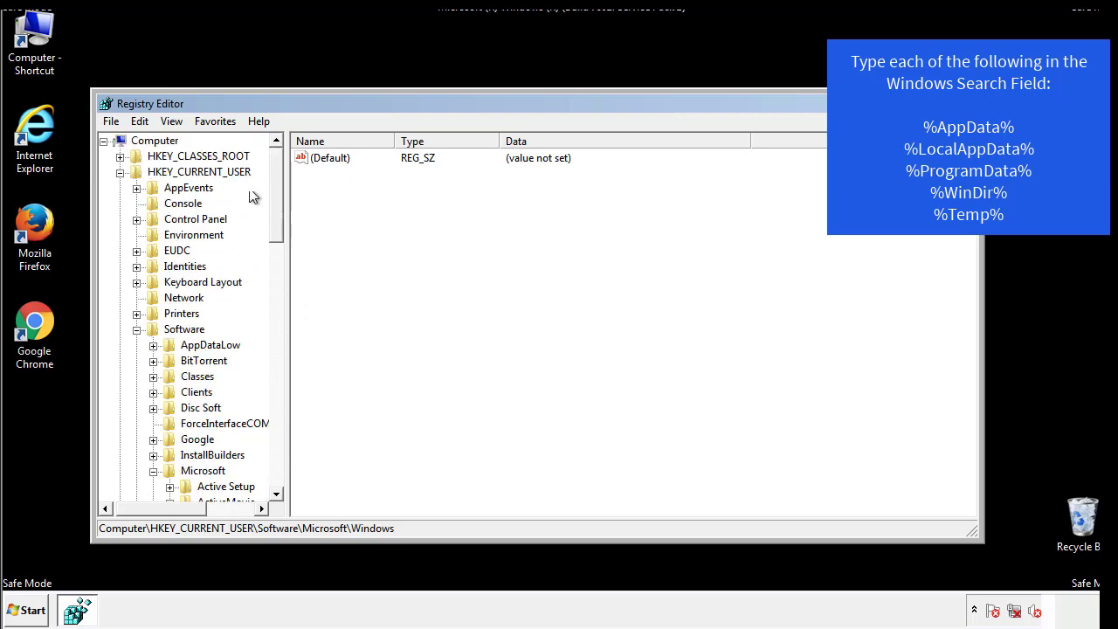
{"action": "left_click", "coordinate": [139, 120]}
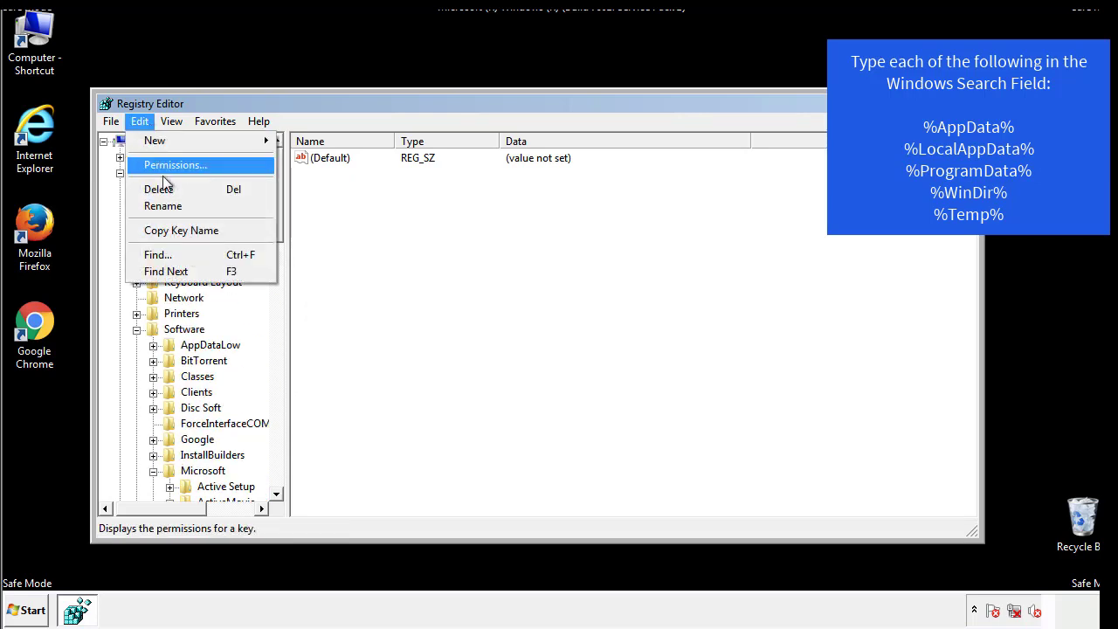
Find %temp% in the registry, landing on the VolumeCaches Temporary Files key.
{"action": "left_click", "coordinate": [158, 255]}
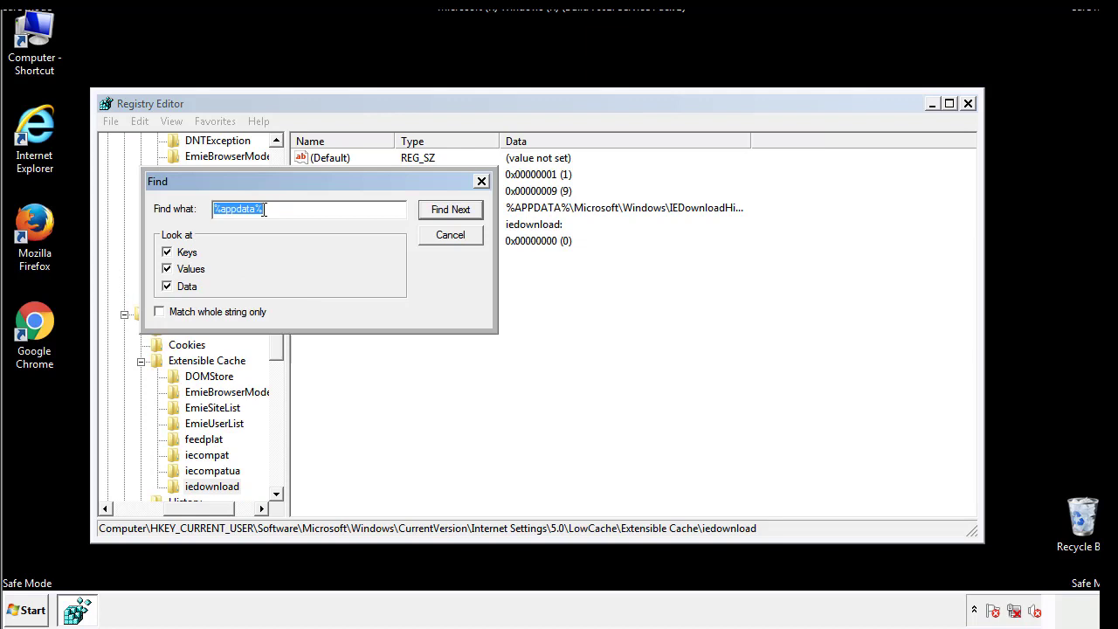
{"action": "type", "text": "%temp%"}
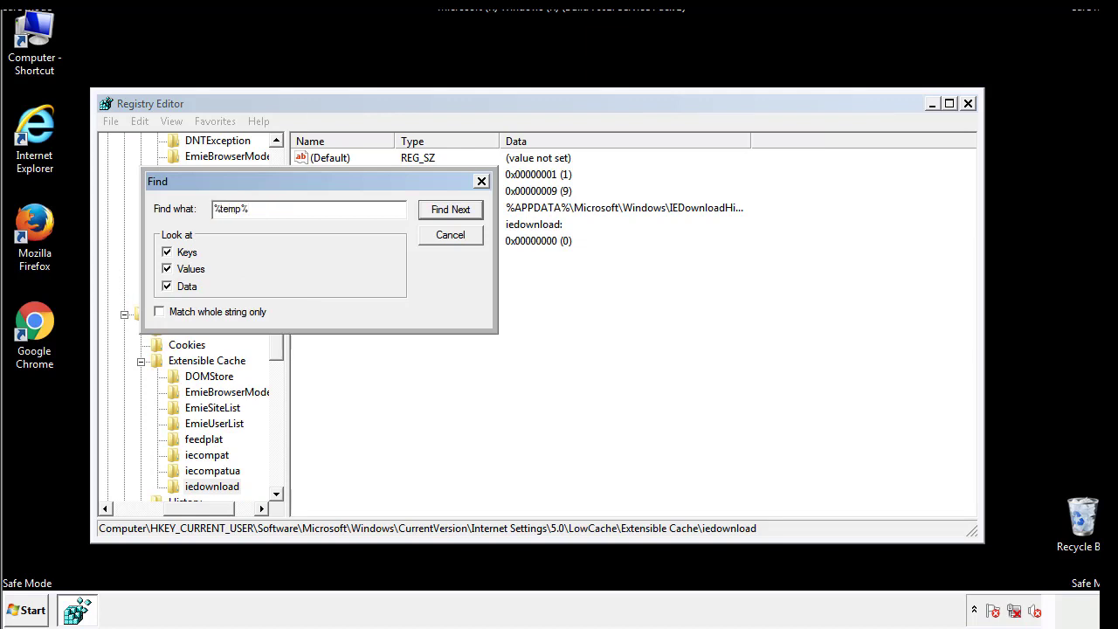
{"action": "left_click", "coordinate": [451, 210]}
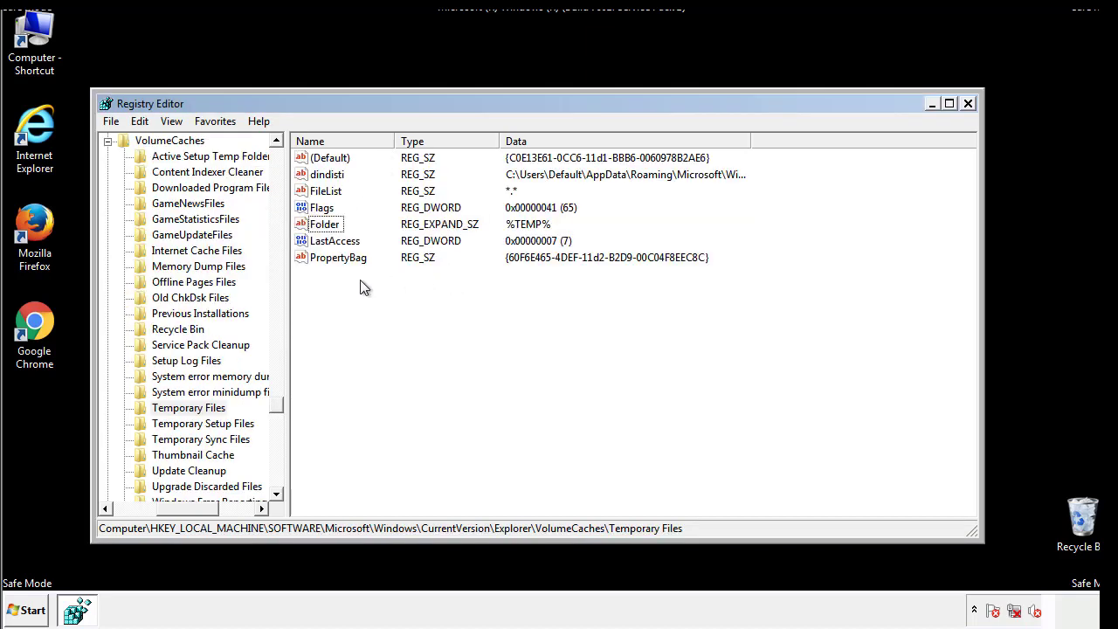
Select all values of the Temporary Files key, delete them permanently and close Registry Editor.
{"action": "key", "text": "ctrl+a"}
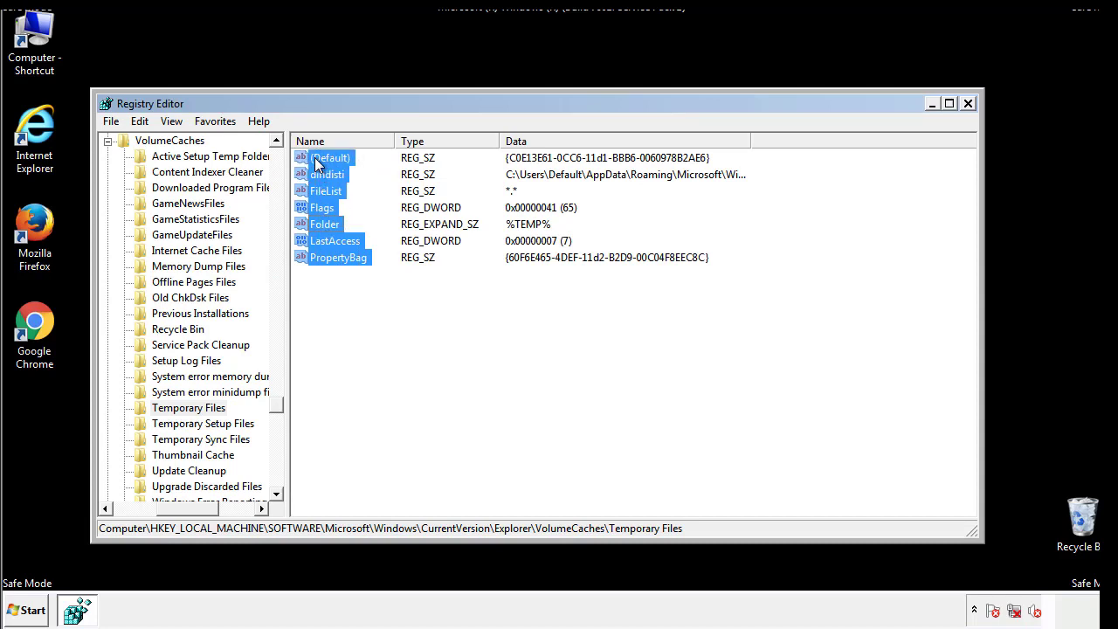
{"action": "right_click", "coordinate": [330, 158]}
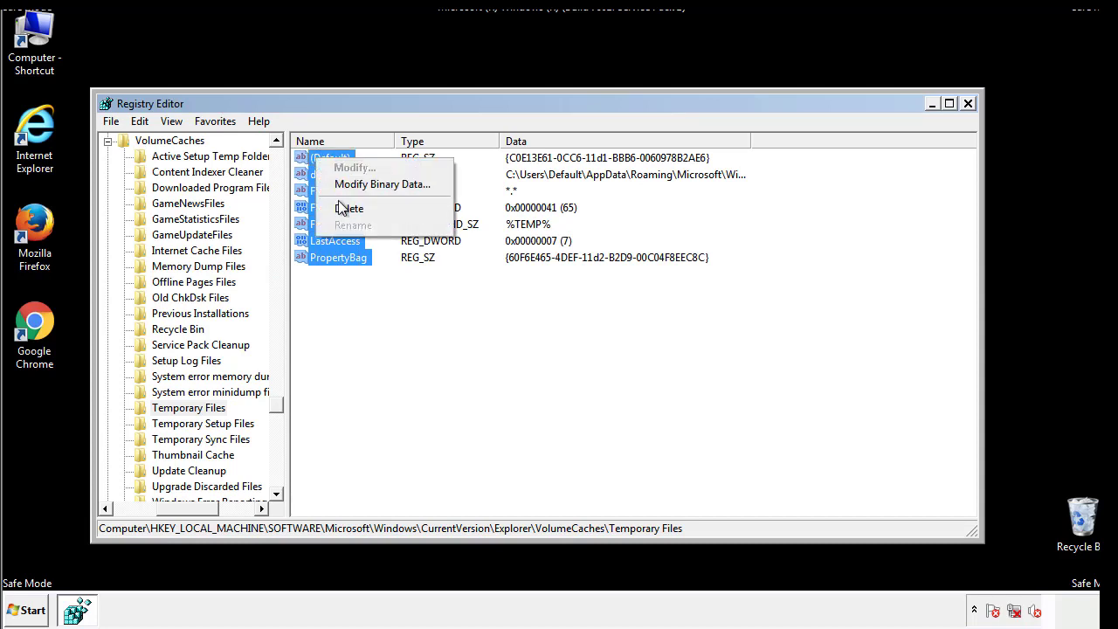
{"action": "left_click", "coordinate": [349, 208]}
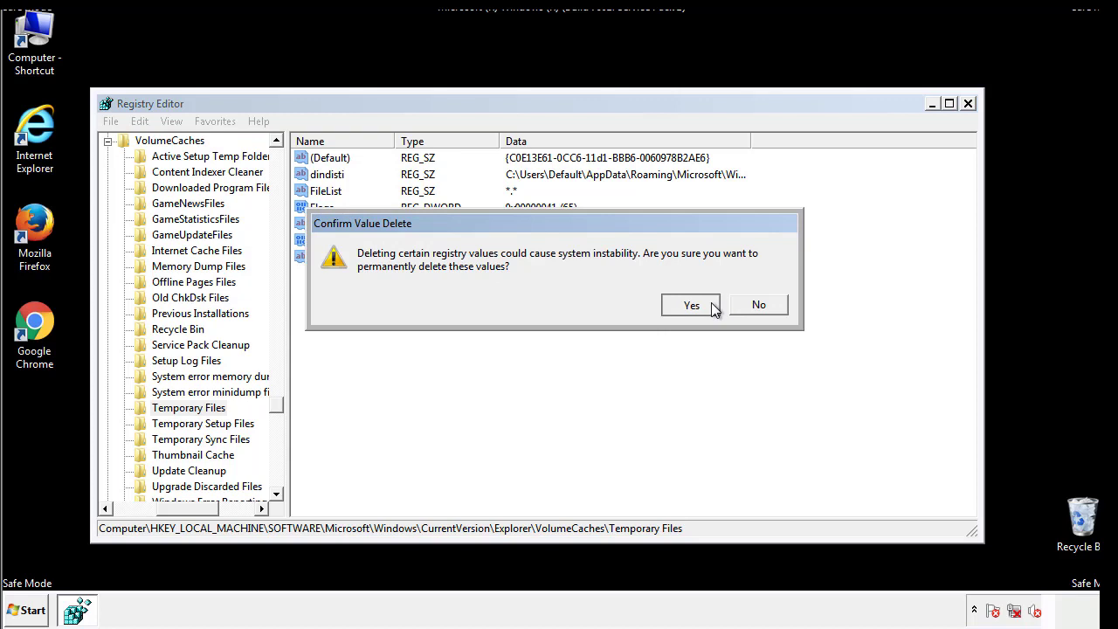
{"action": "left_click", "coordinate": [691, 304]}
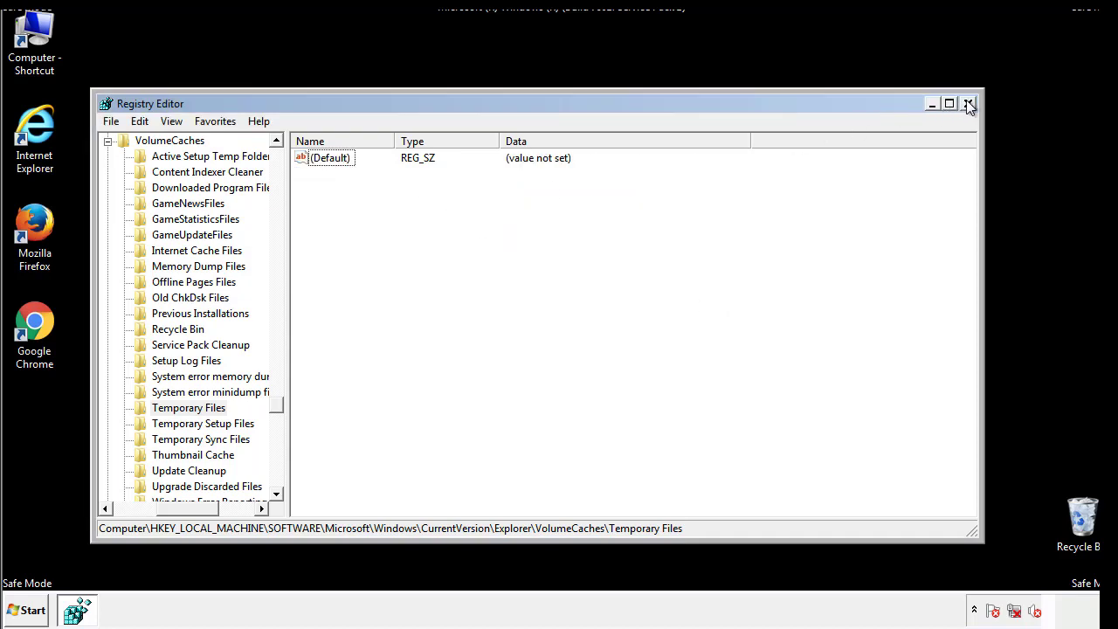
{"action": "left_click", "coordinate": [968, 103]}
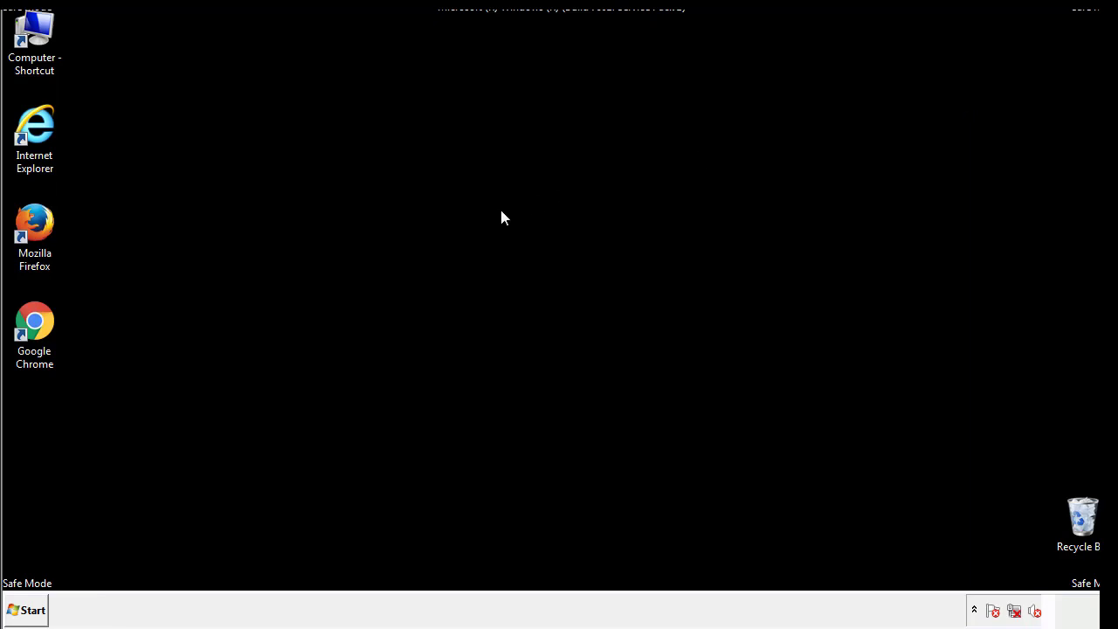
{"action": "mouse_move", "coordinate": [46, 438]}
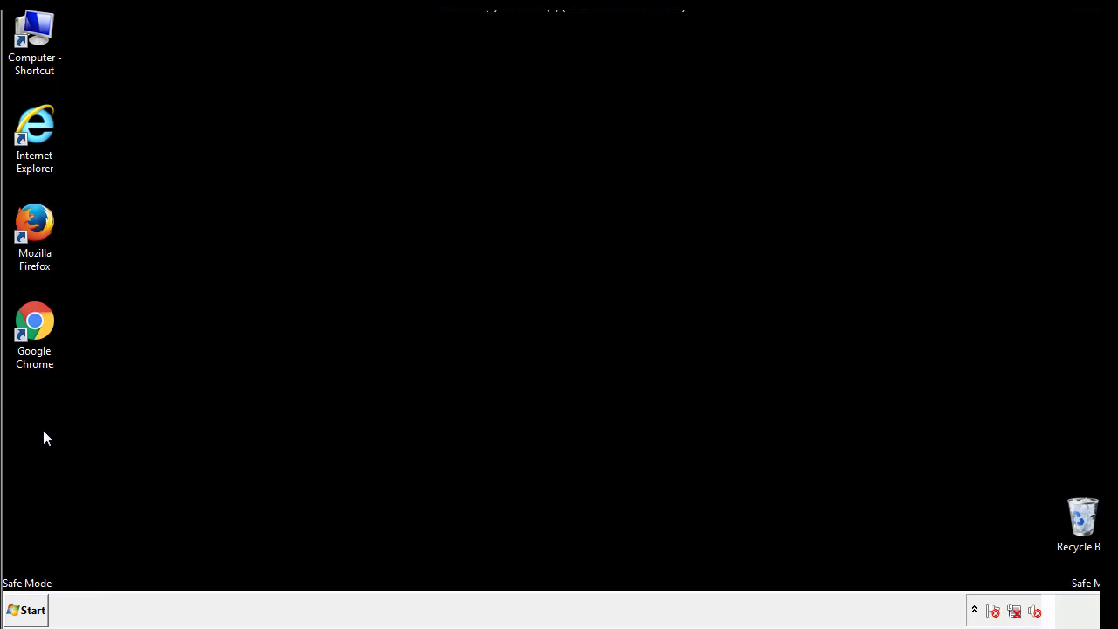
Launch System Configuration by searching 'mscon' from the Start menu.
{"action": "left_click", "coordinate": [26, 609]}
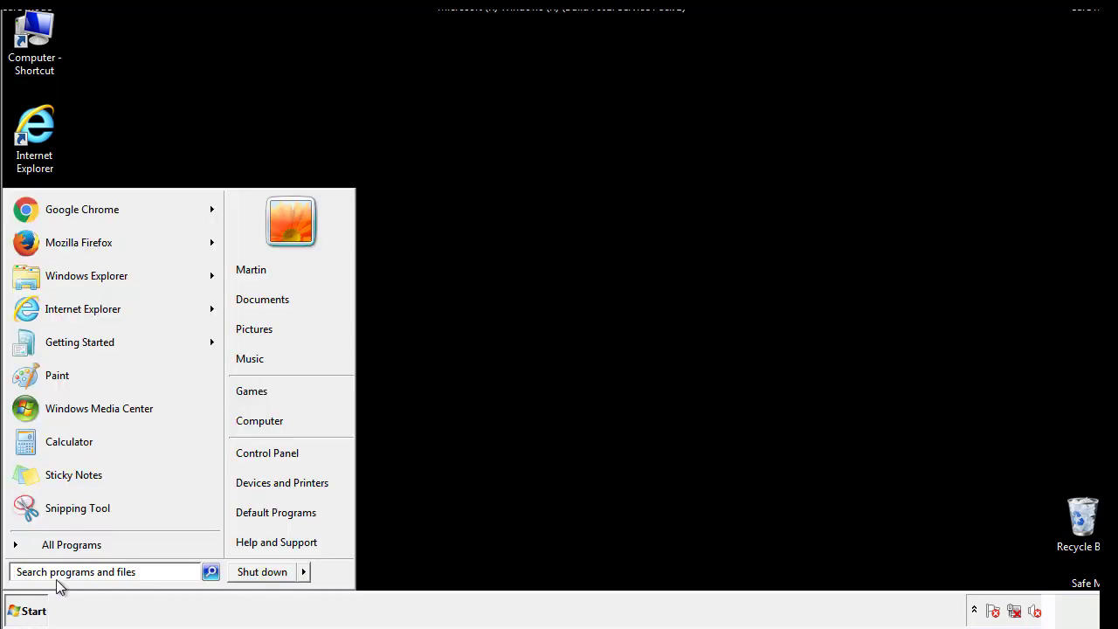
{"action": "type", "text": "msconfig"}
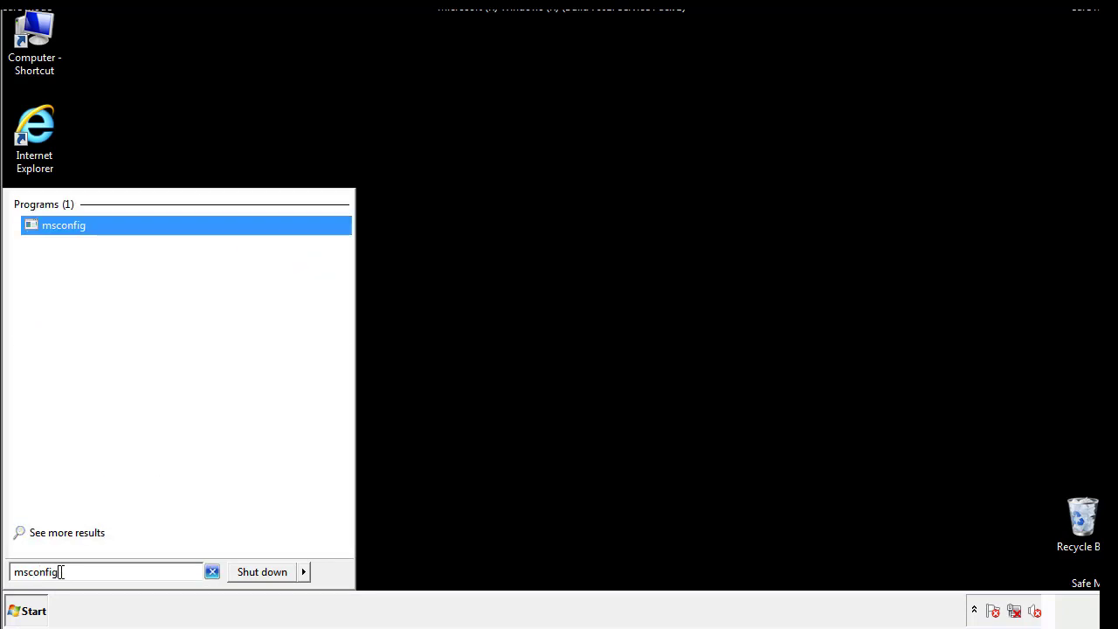
{"action": "left_click", "coordinate": [63, 223]}
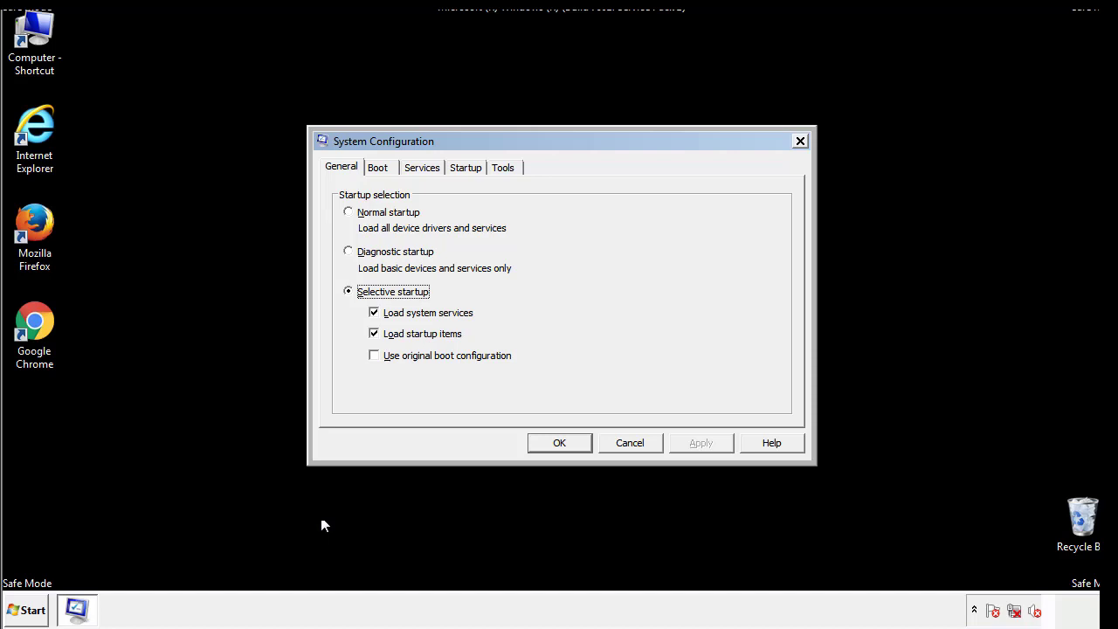
Uncheck Safe boot on the Boot settings, apply, and restart the computer now.
{"action": "left_click", "coordinate": [377, 168]}
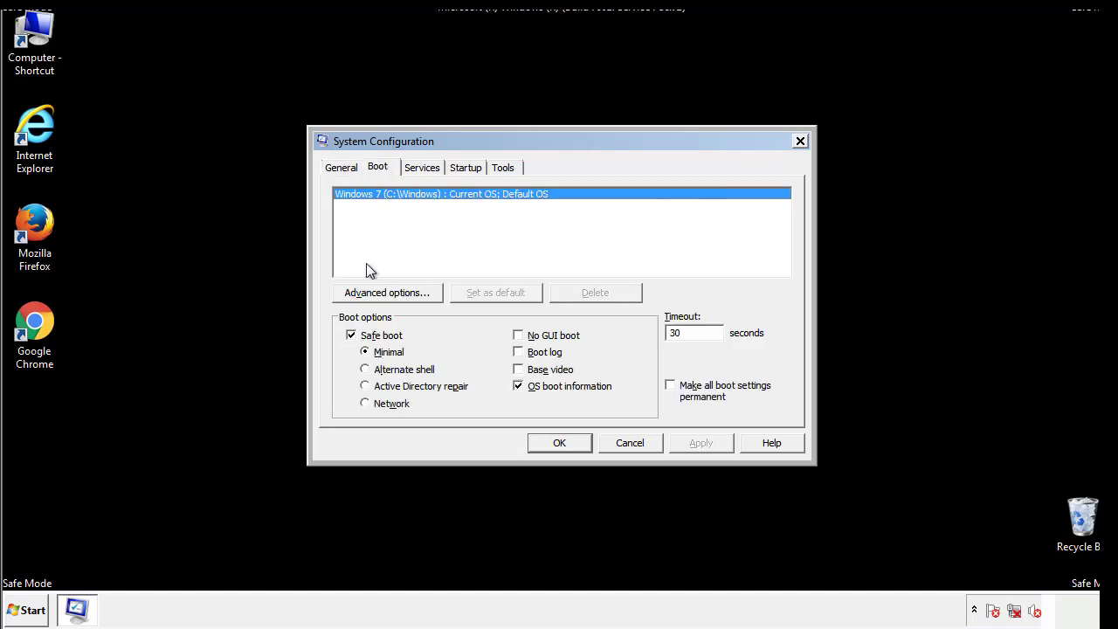
{"action": "left_click", "coordinate": [352, 335]}
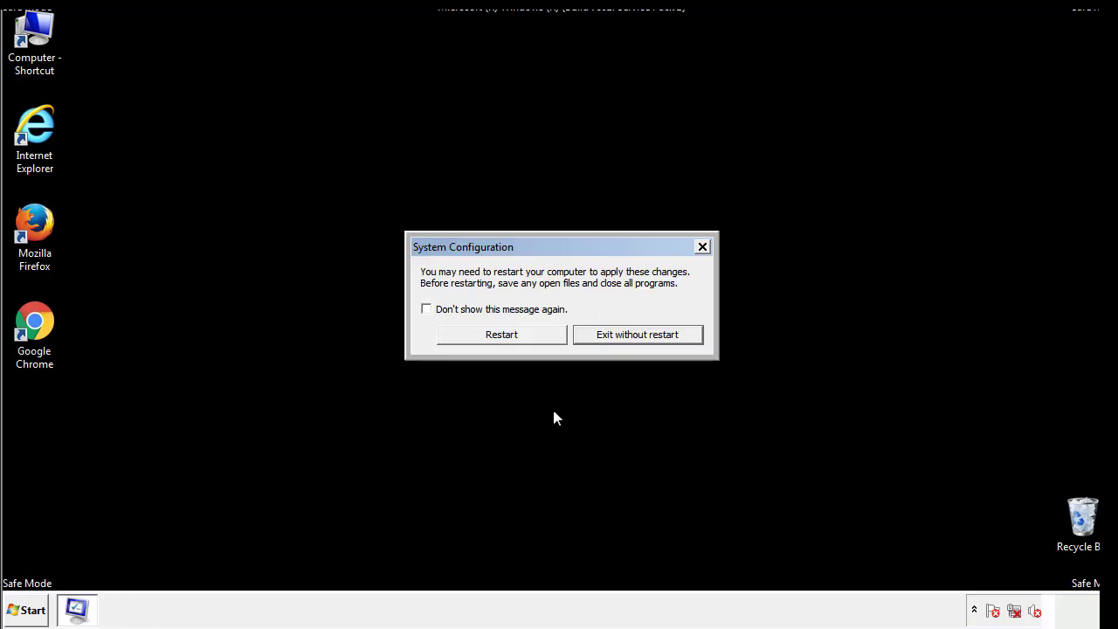
{"action": "left_click", "coordinate": [501, 336]}
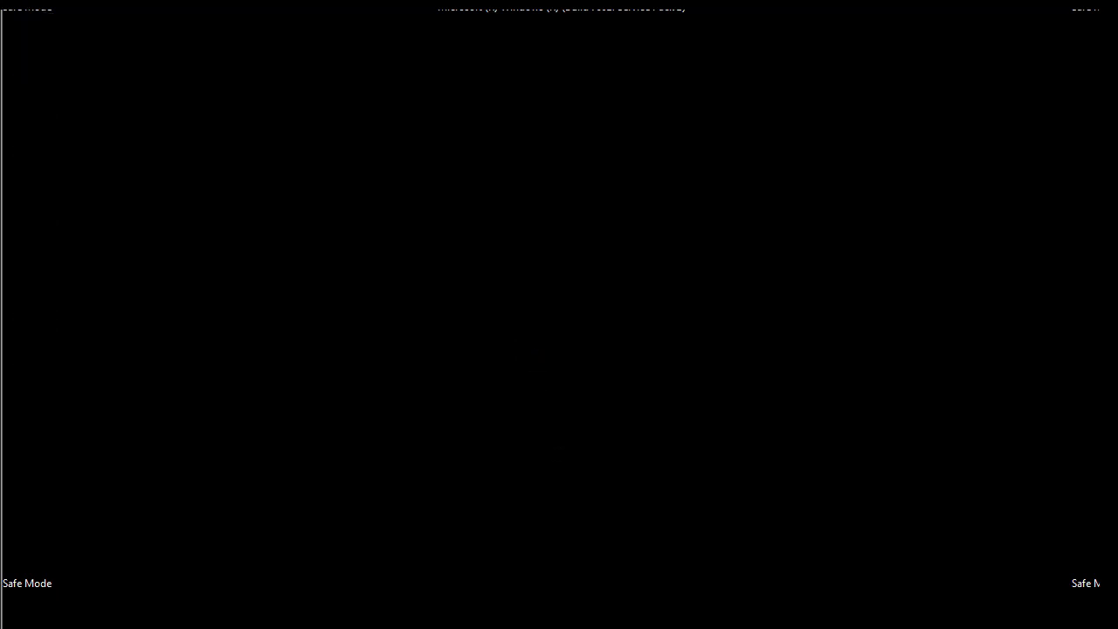